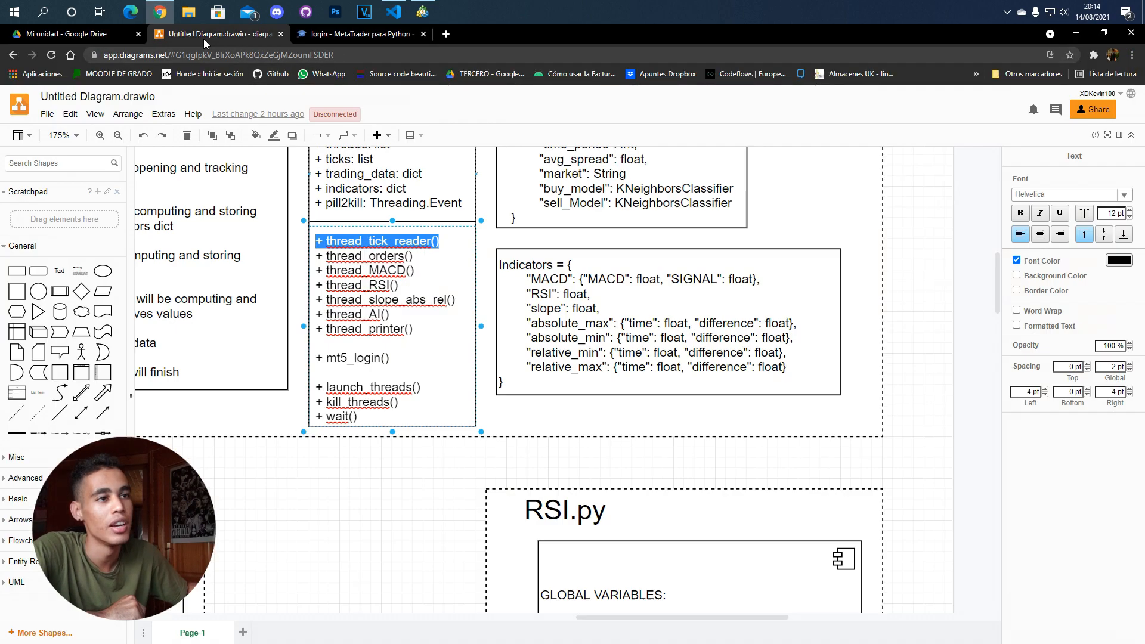
Review the tick_reader.py module description and the thread_tick_reader function in the editor
scroll("down", 3)
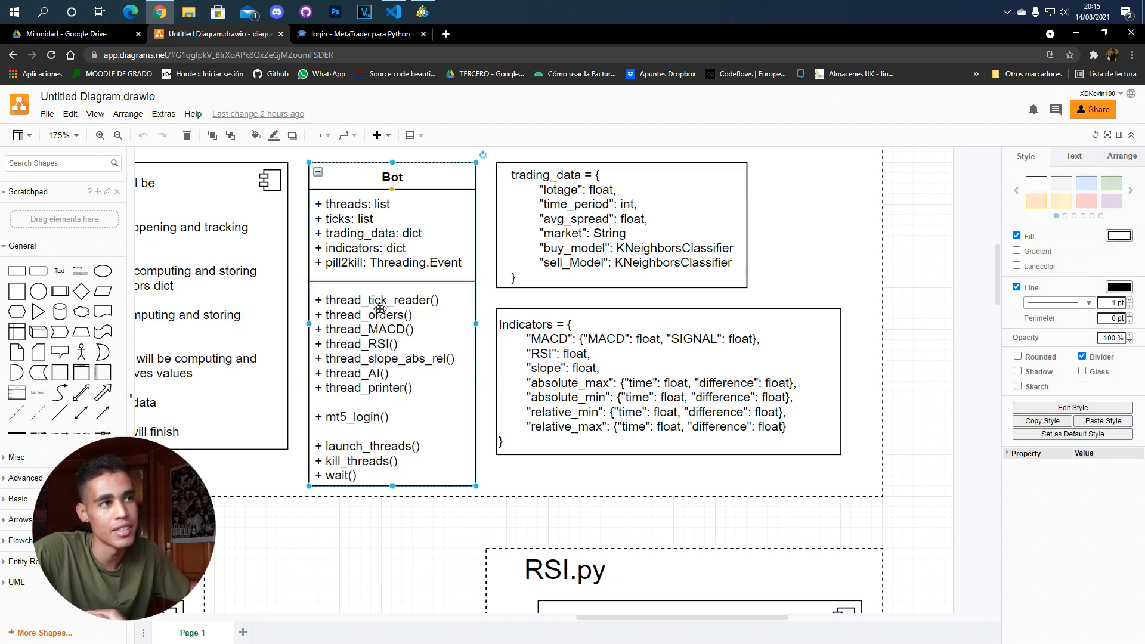
scroll("down", 3)
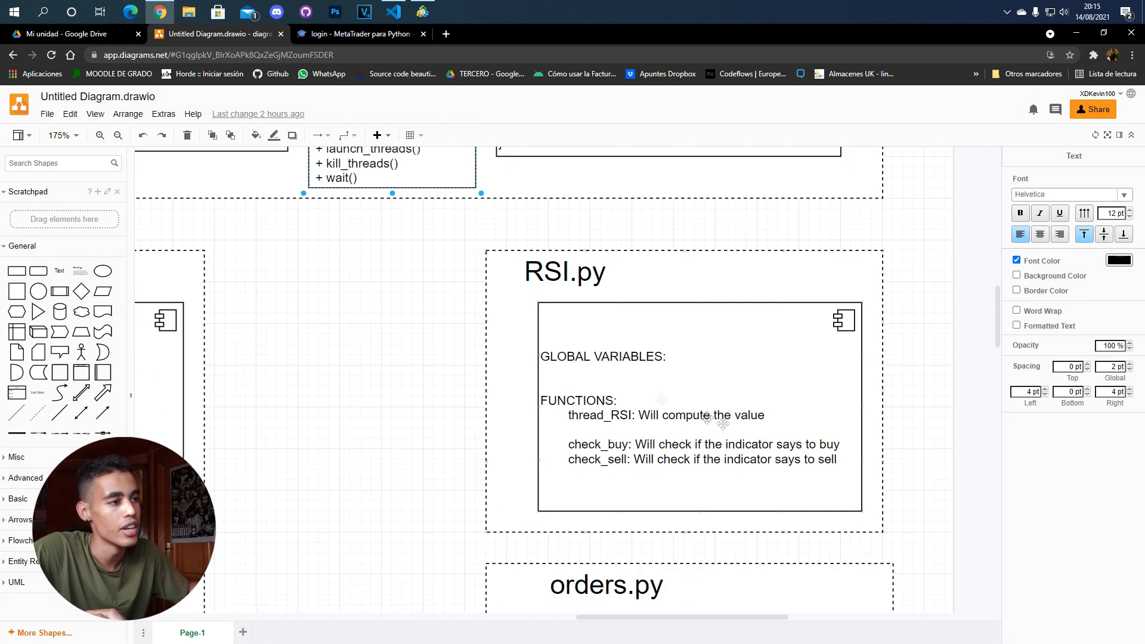
scroll("down", 3)
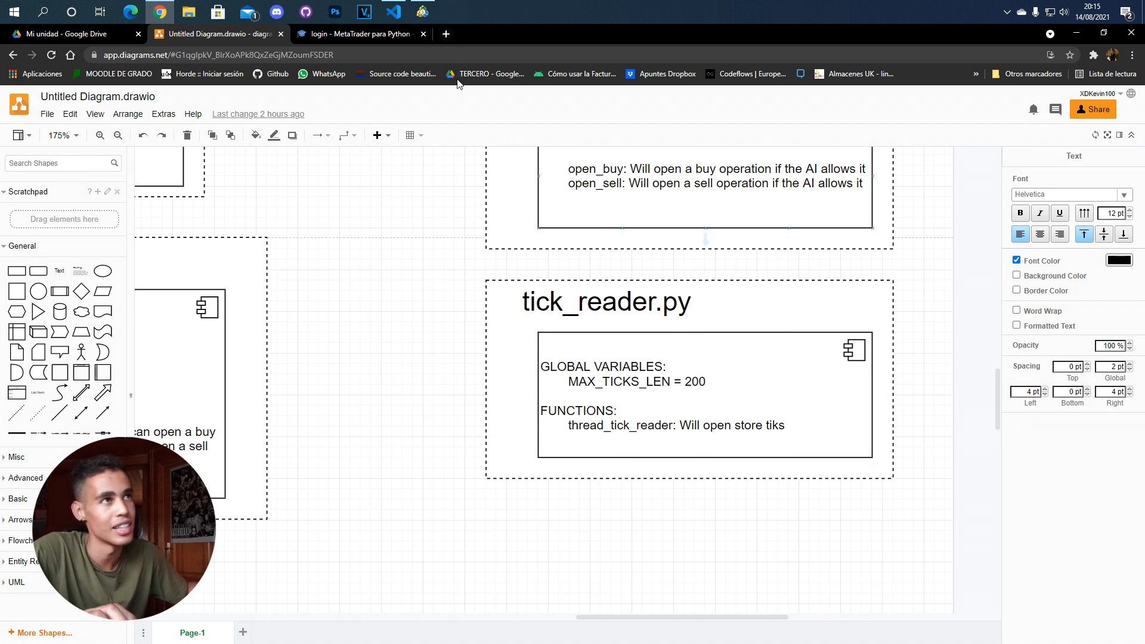
left_click(392, 12)
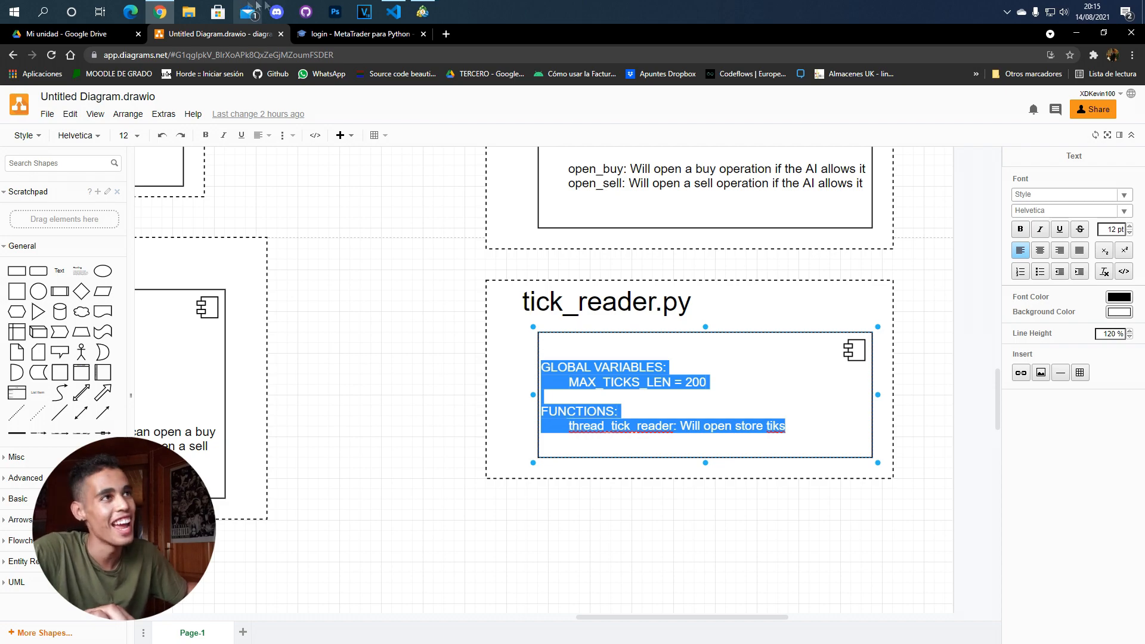
left_click(392, 12)
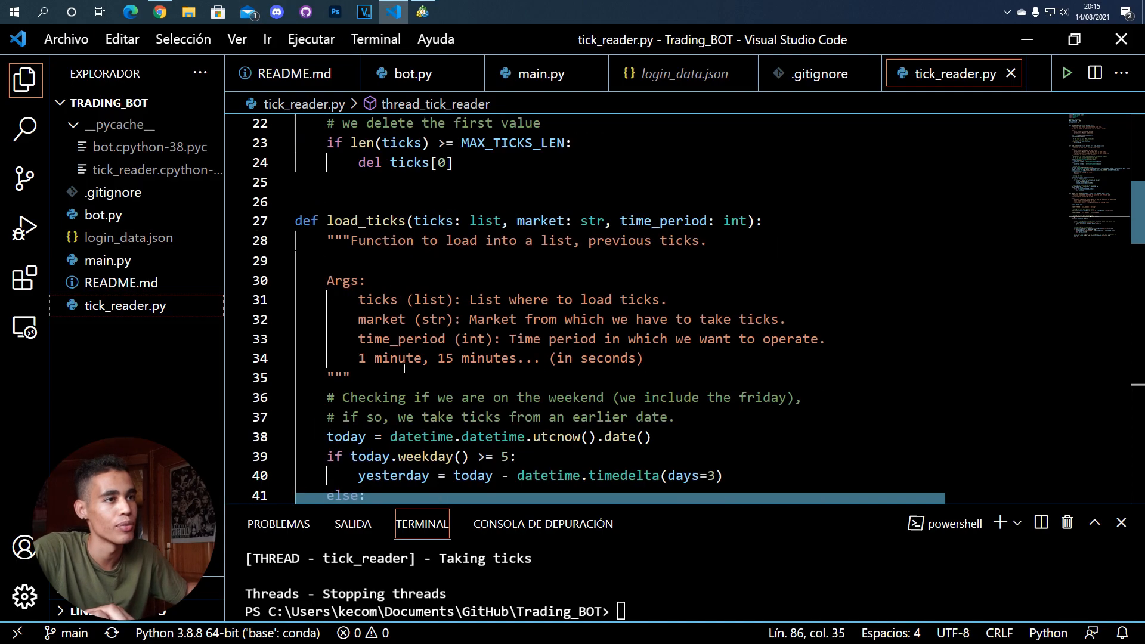
scroll("down", 3)
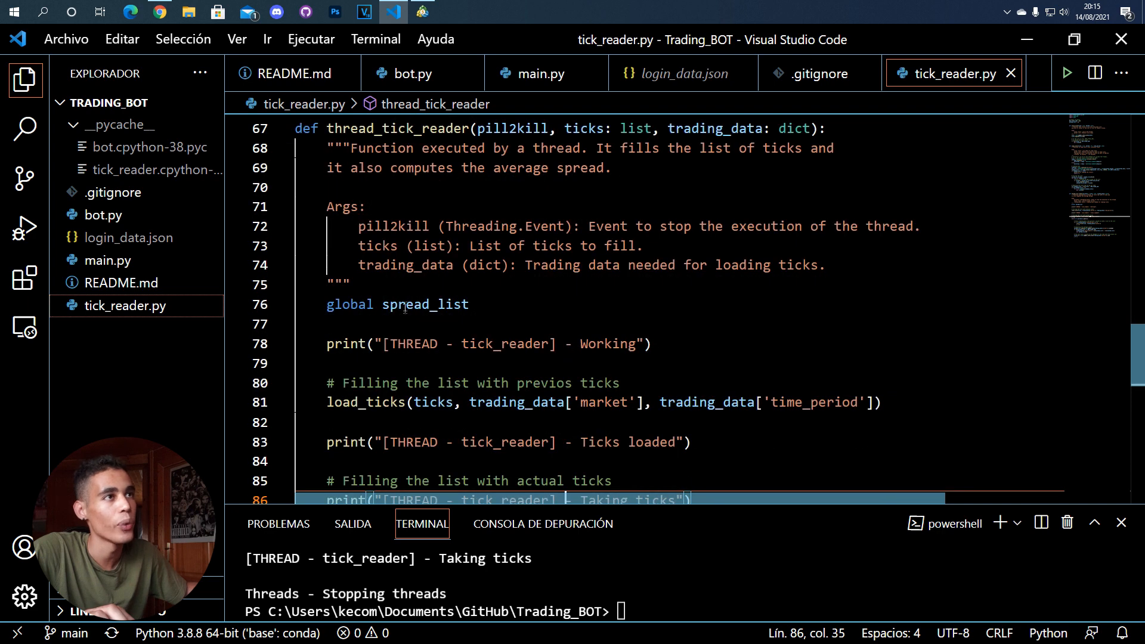
double_click(396, 129)
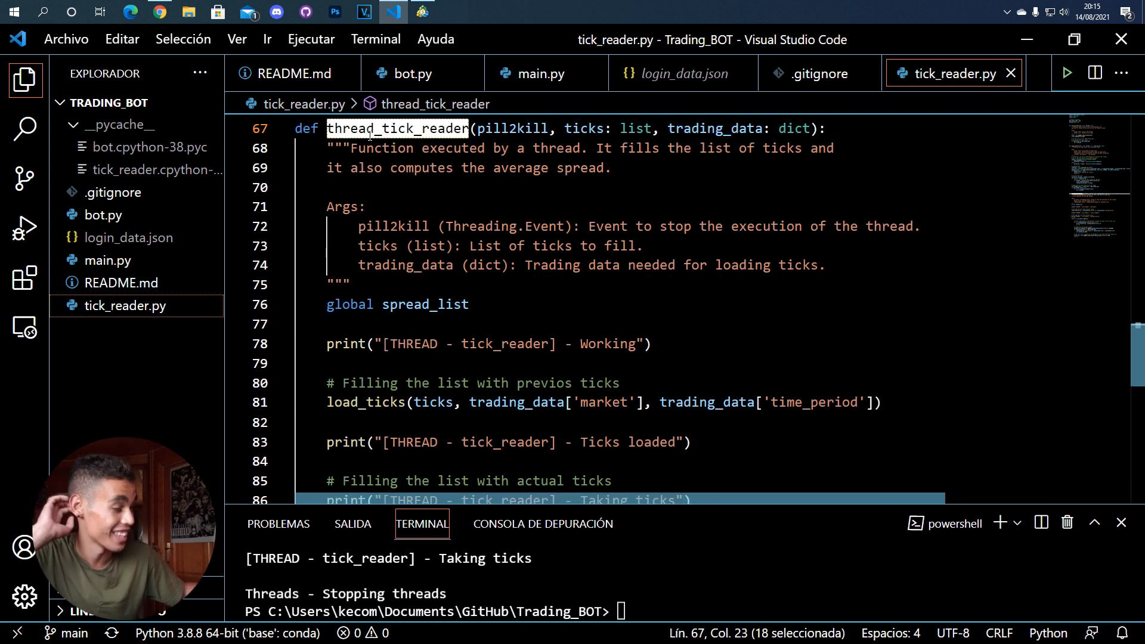
mouse_move(516, 402)
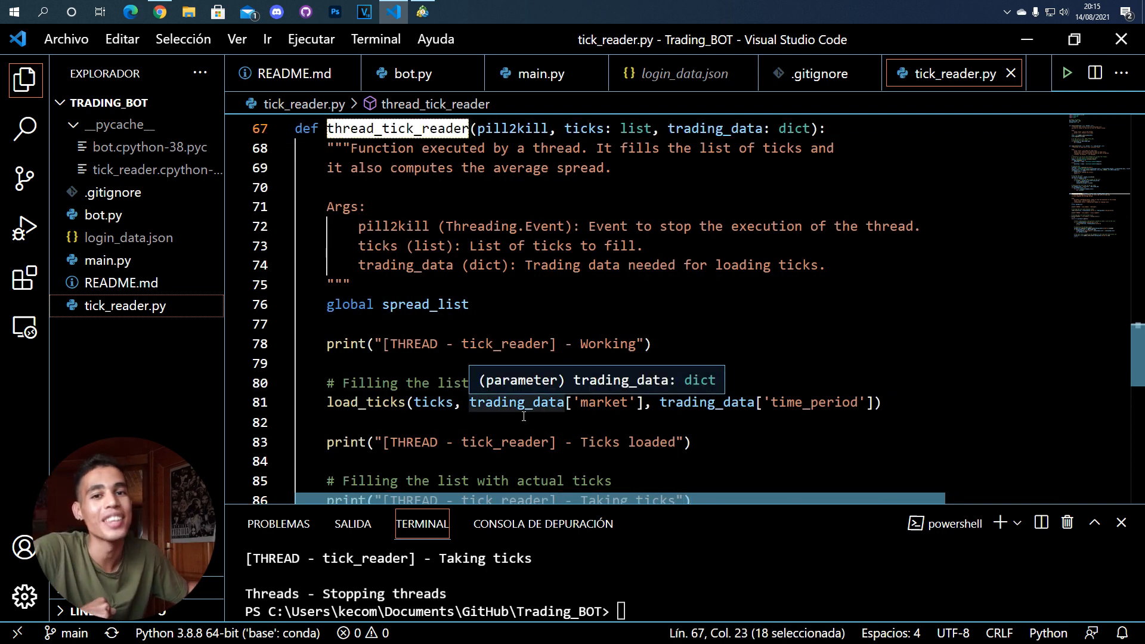
scroll("up", 3)
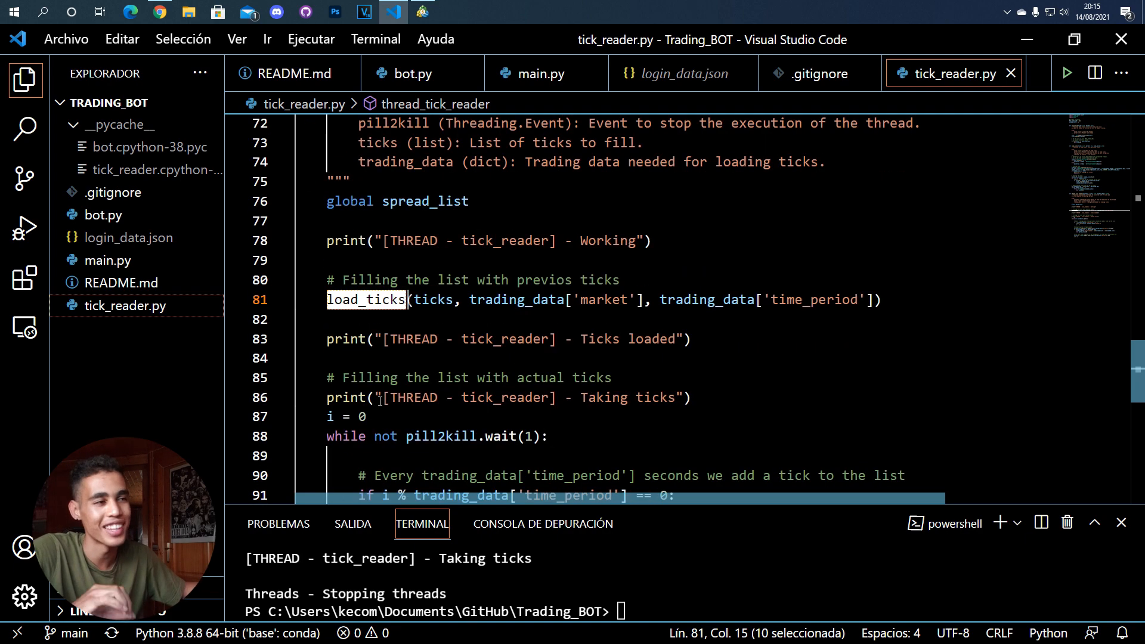
scroll("up", 3)
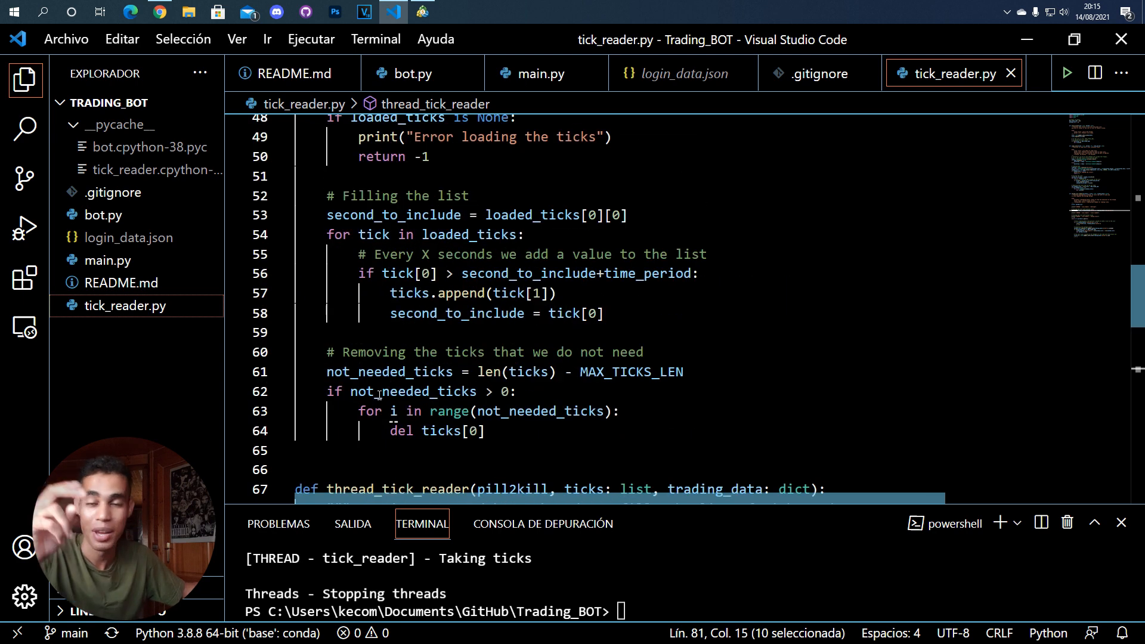
scroll("down", 3)
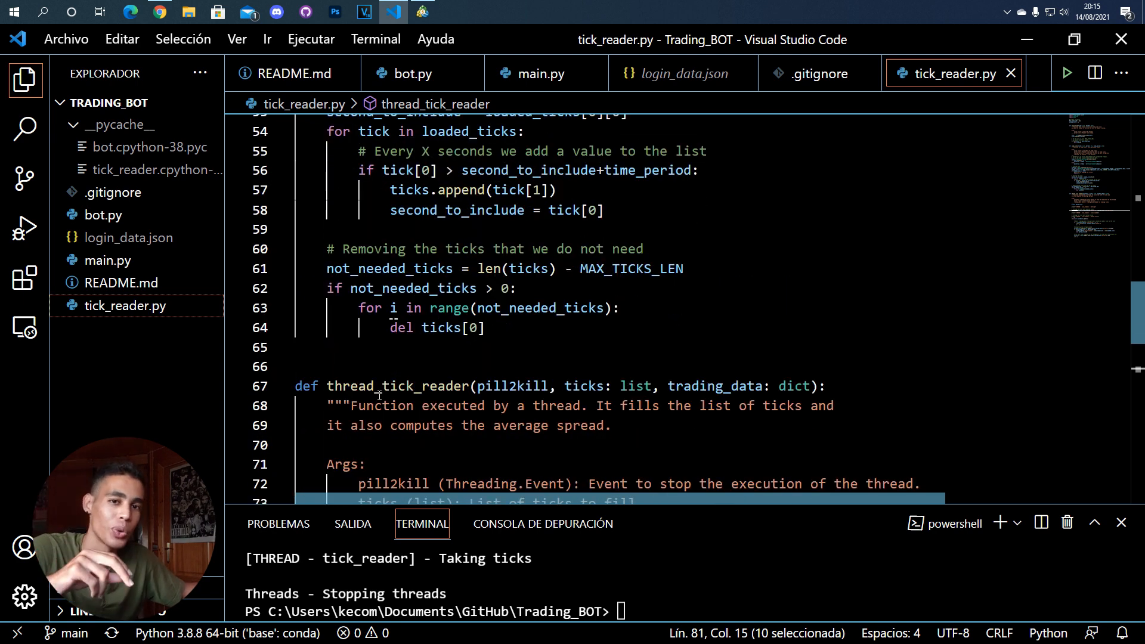
scroll("up", 3)
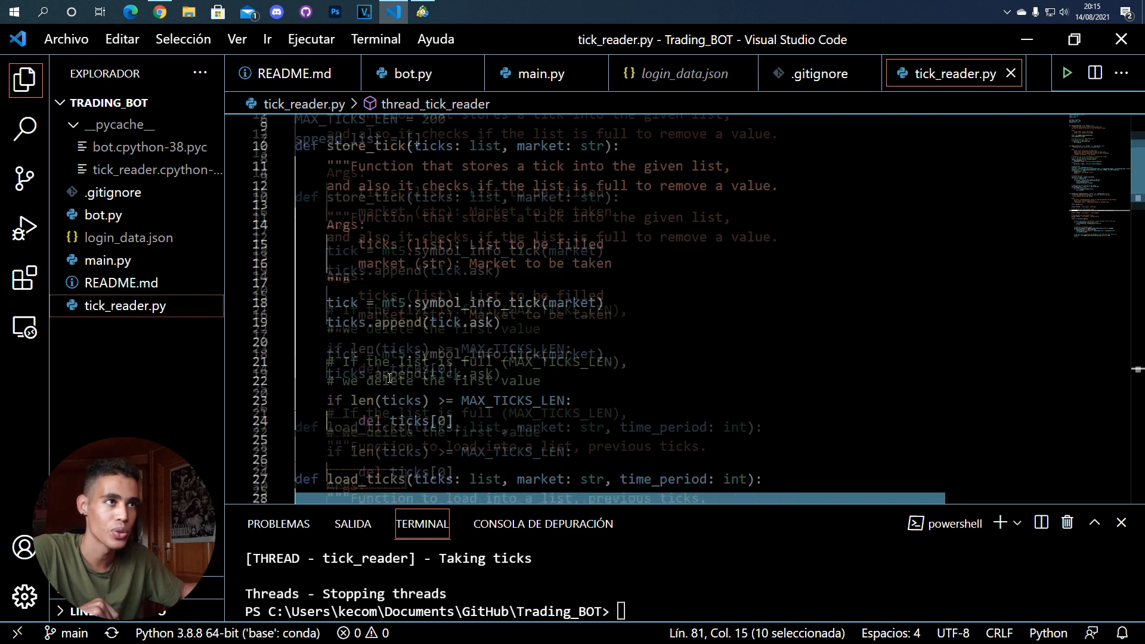
scroll("up", 3)
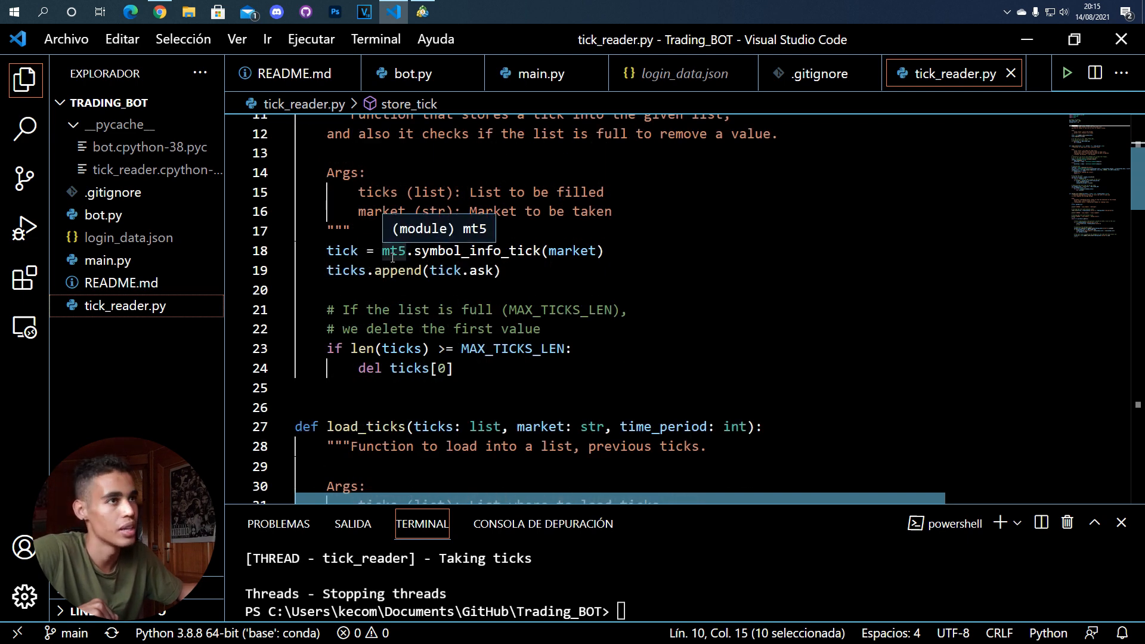
mouse_move(392, 251)
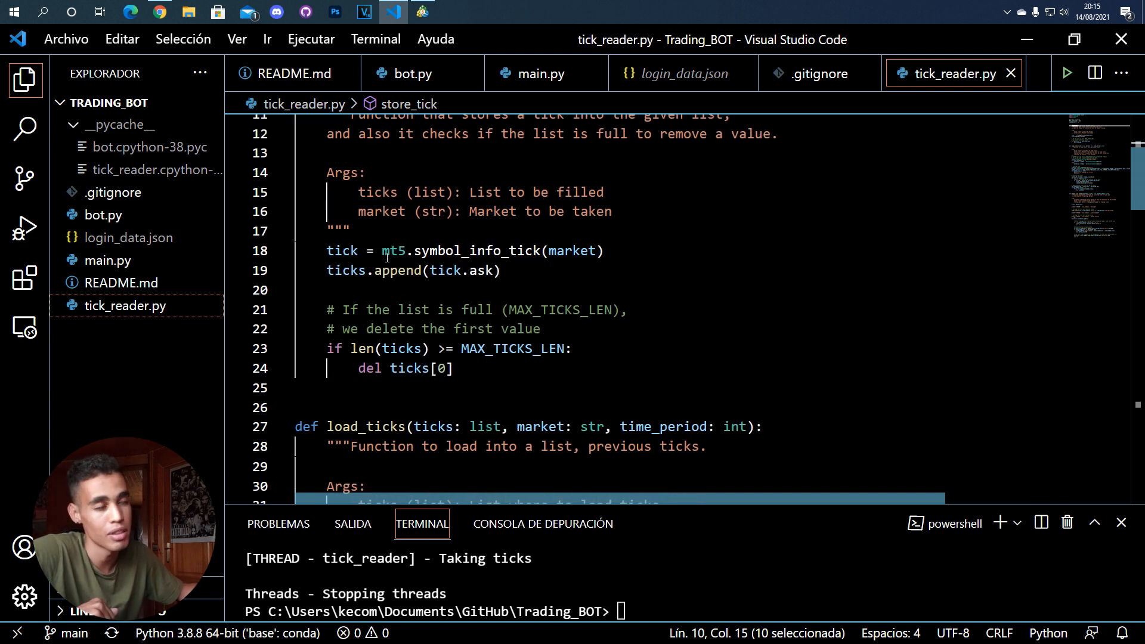
Trace the mt5 import and the market argument of symbol_info_tick, trying EURUSD then market
left_click(414, 251)
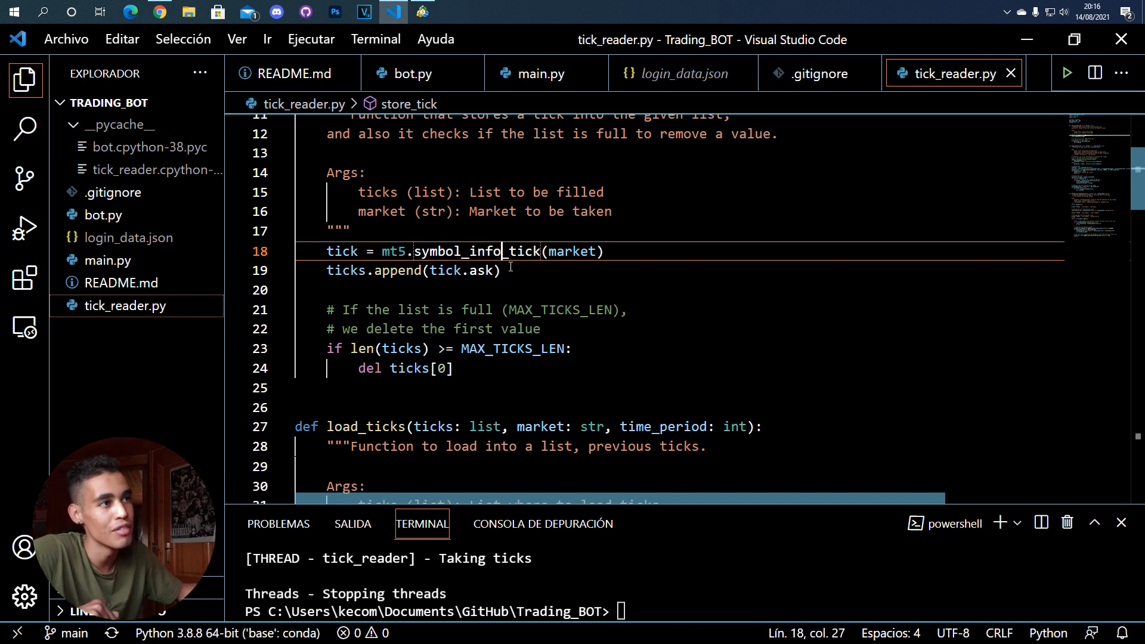
double_click(477, 251)
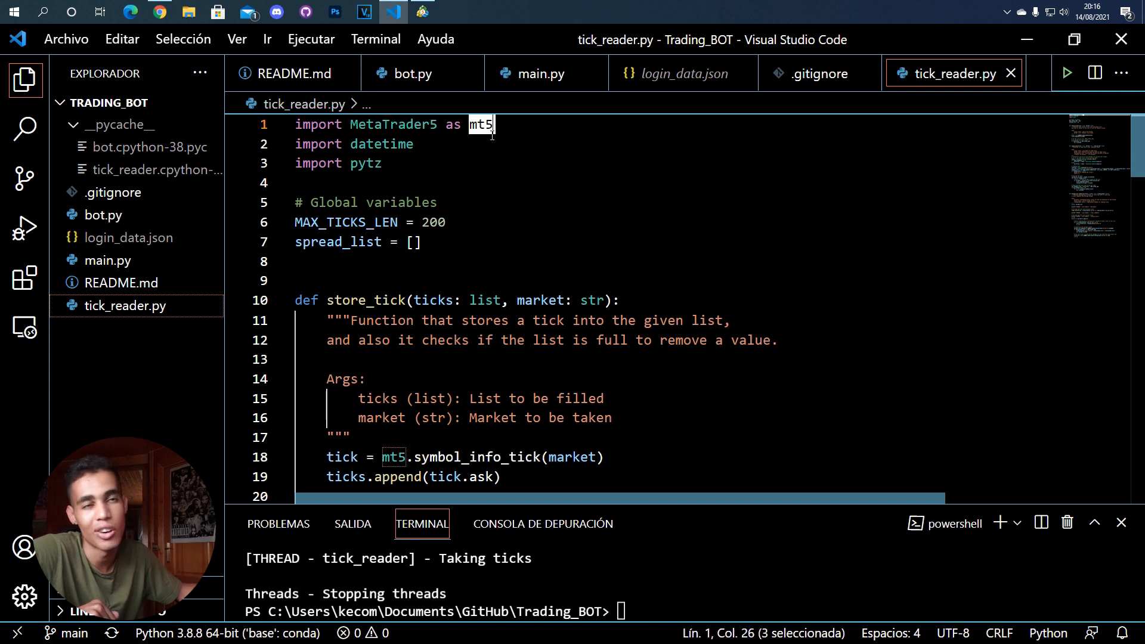
scroll("down", 3)
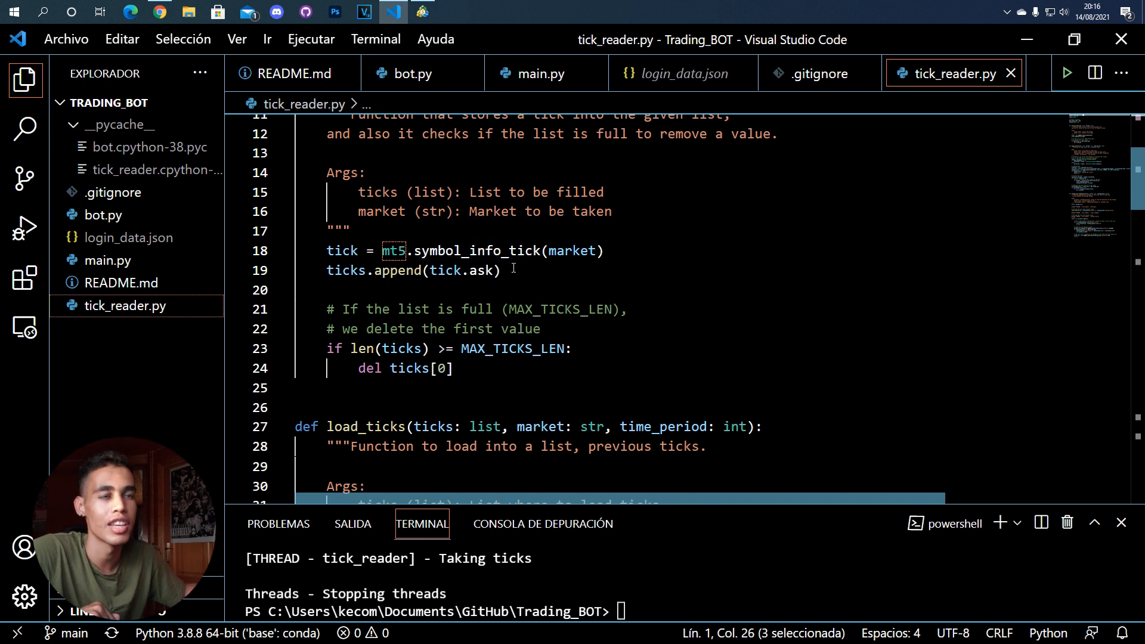
left_click(564, 250)
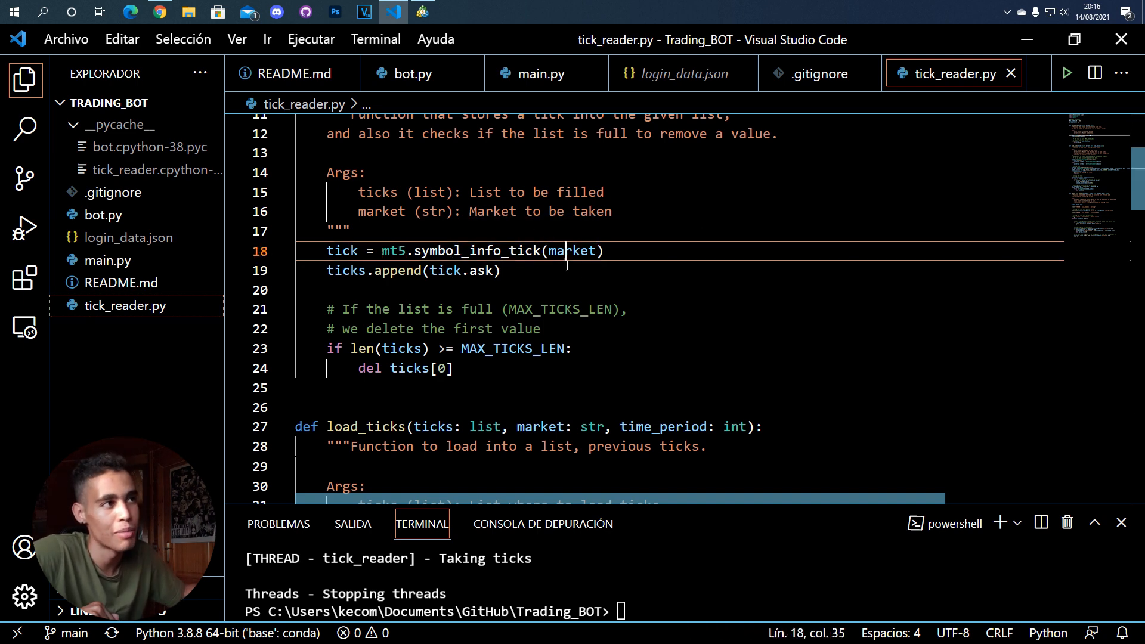
double_click(573, 251)
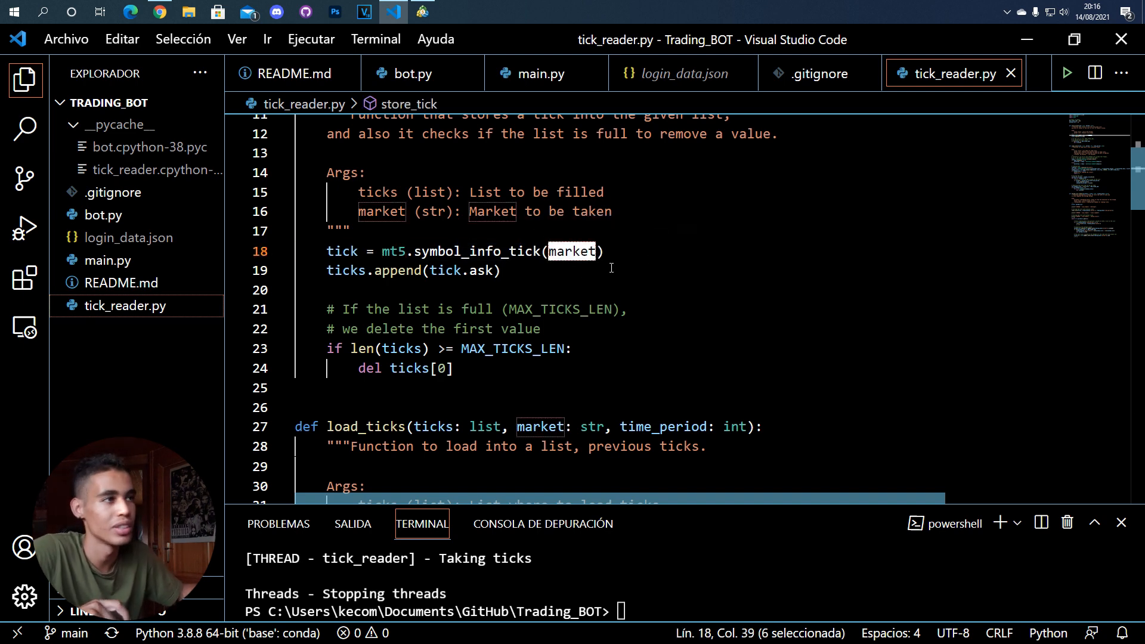
mouse_move(573, 251)
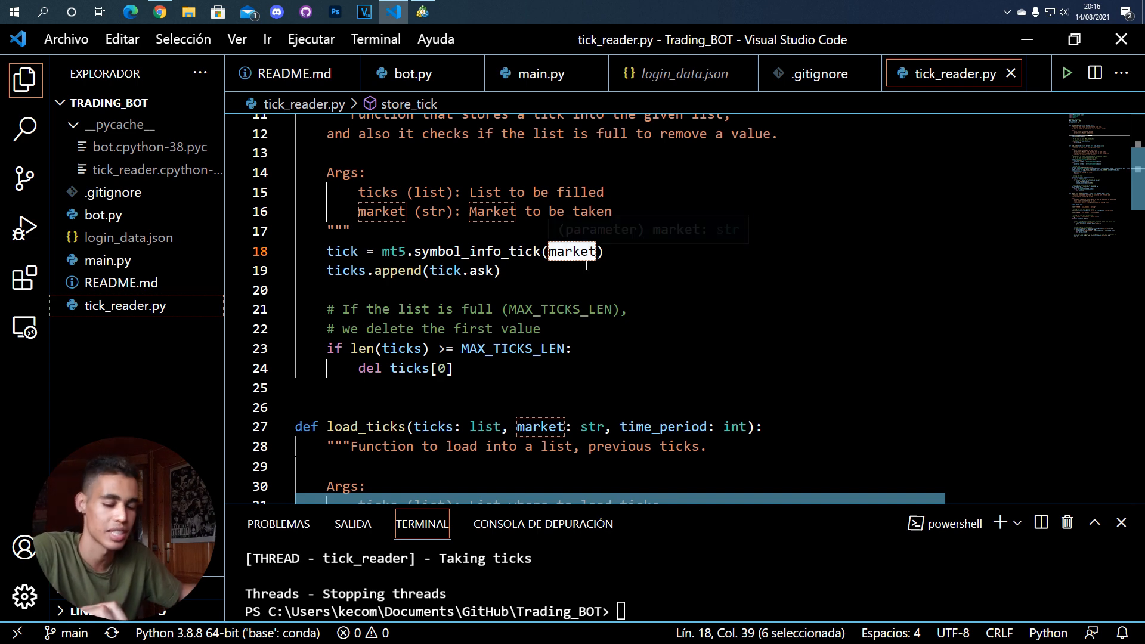
type("\"\"")
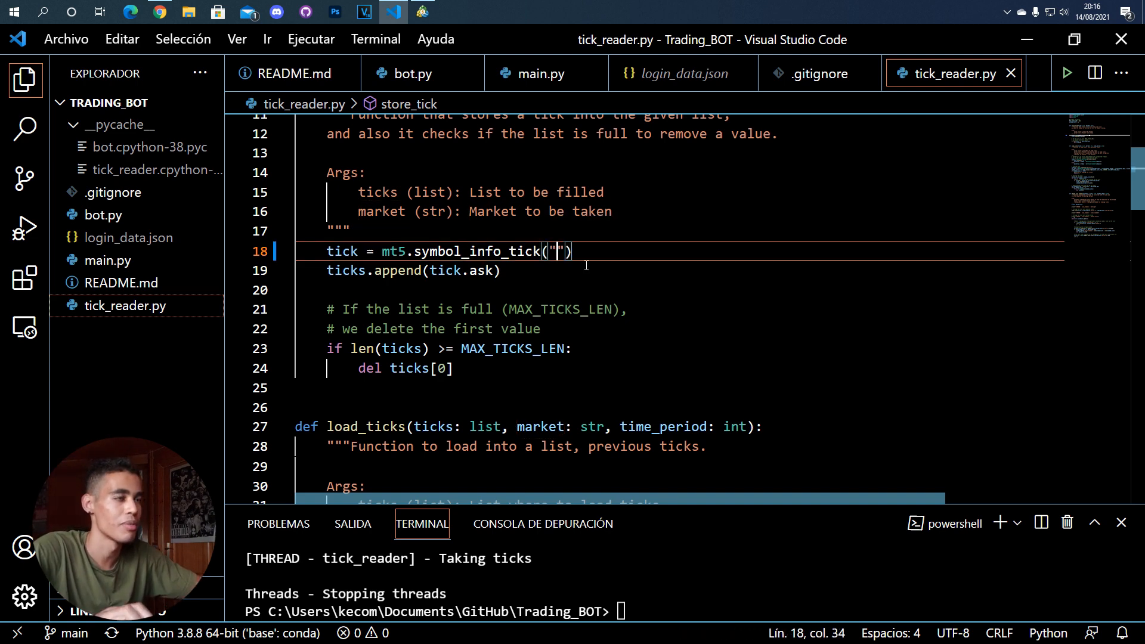
type("EURUSD")
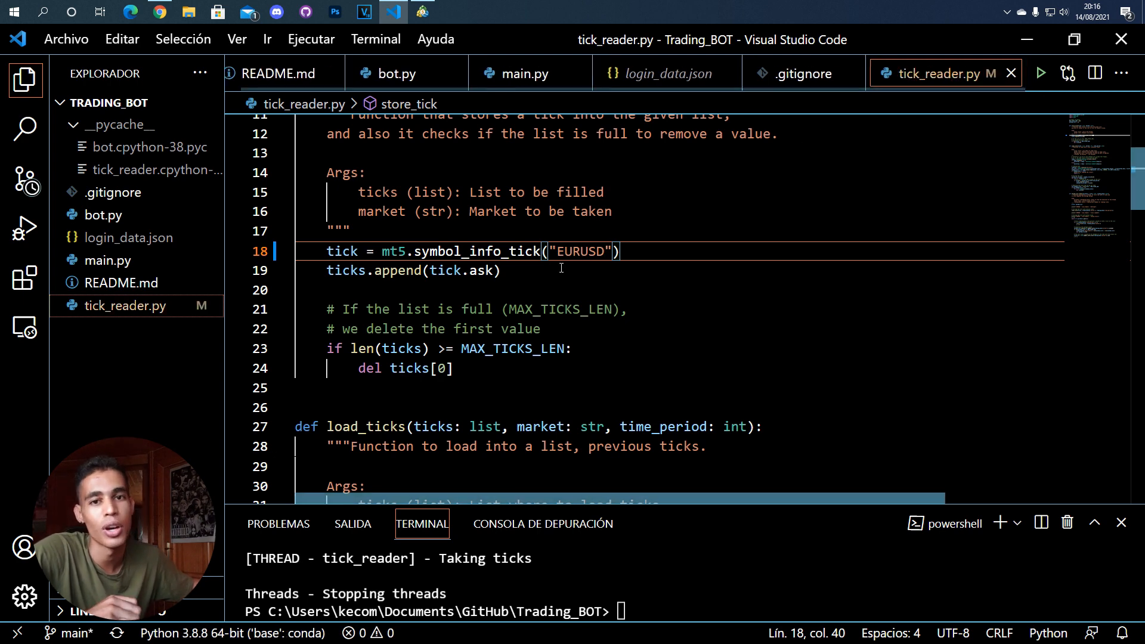
type("market")
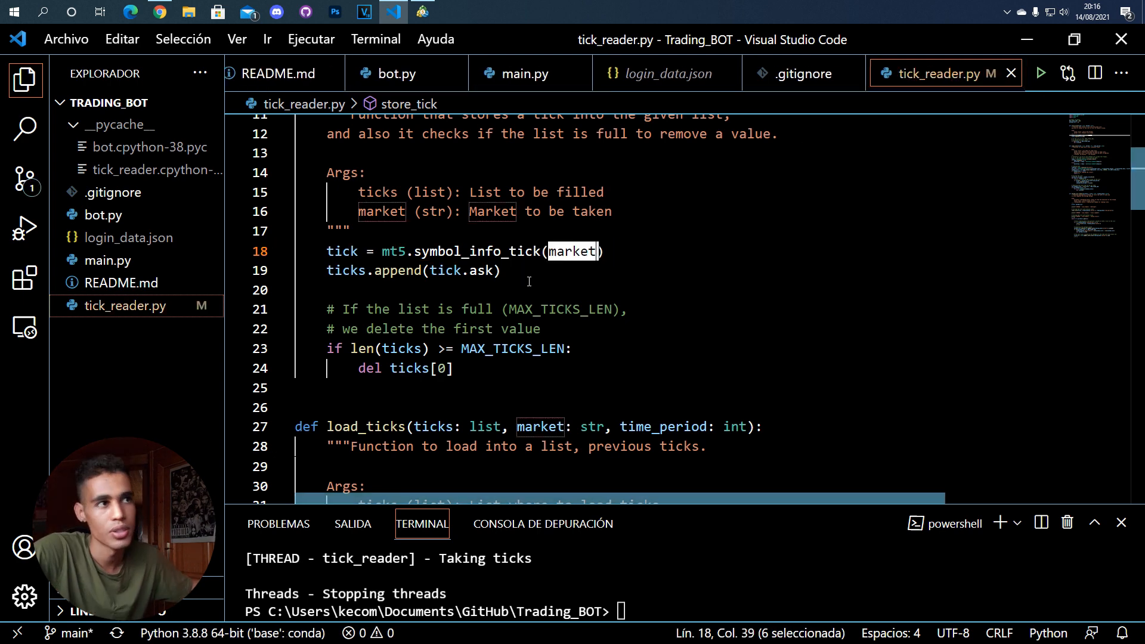
mouse_move(443, 271)
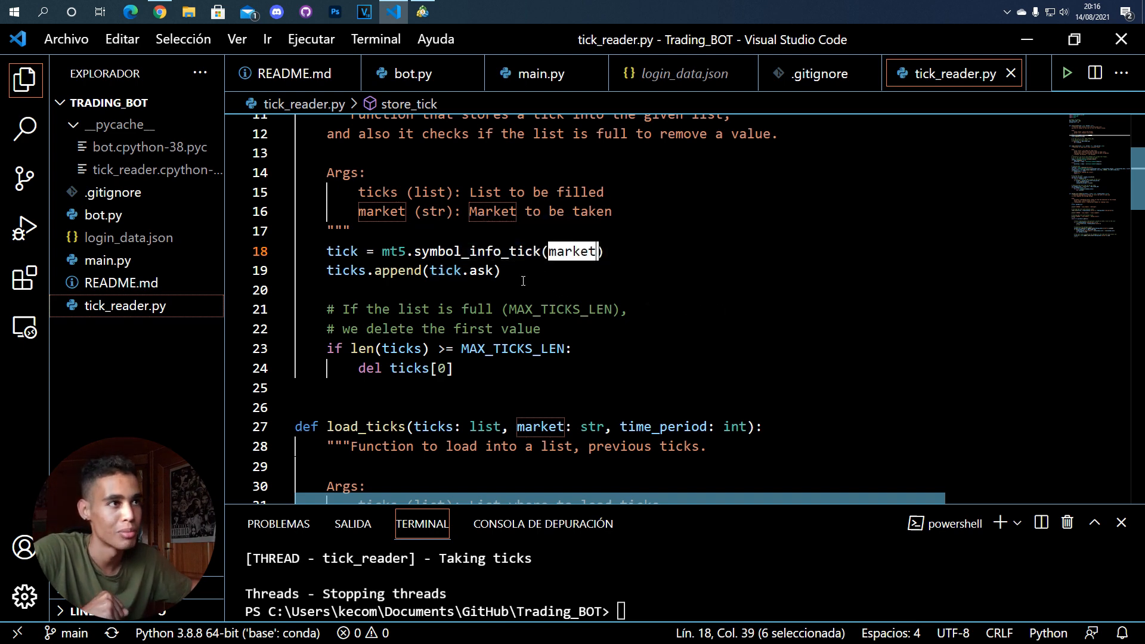
mouse_move(346, 271)
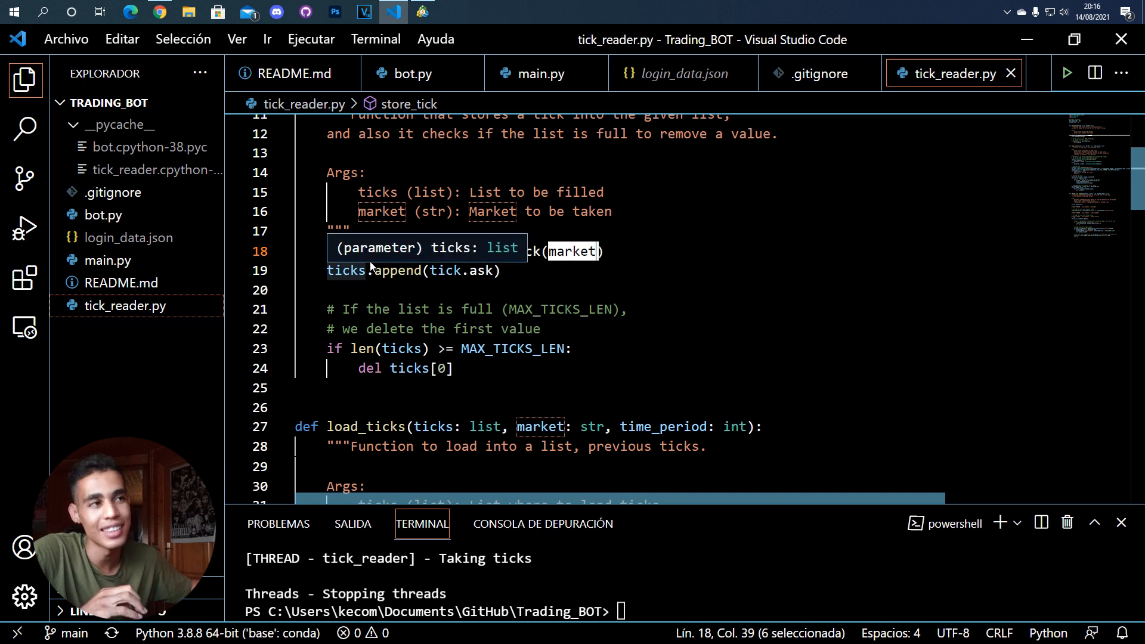
mouse_move(396, 271)
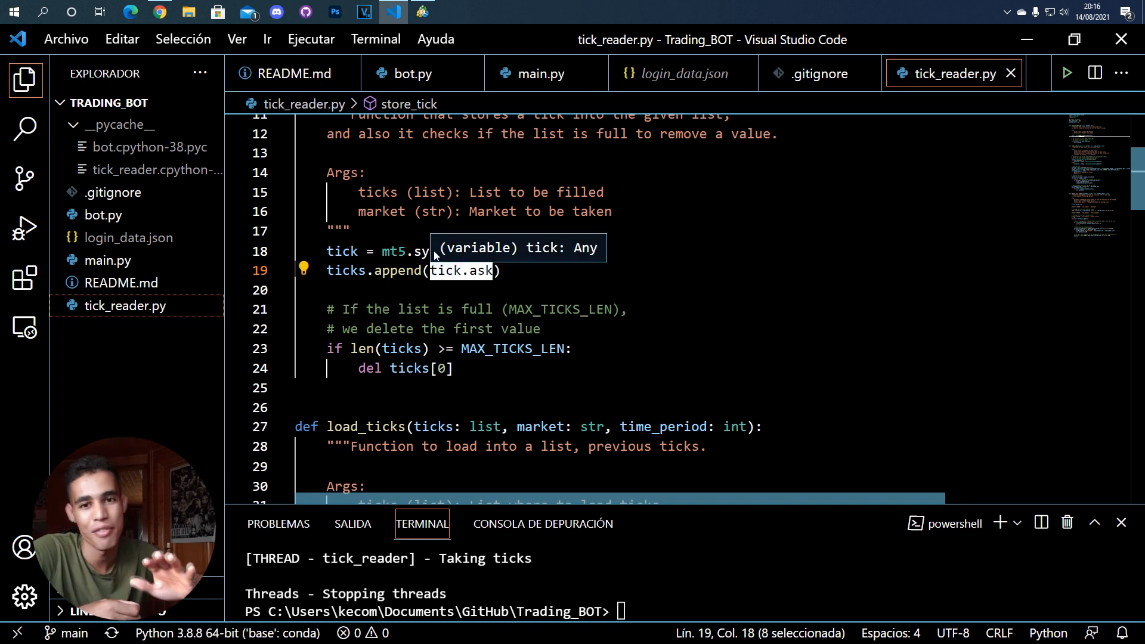
Point out the utc_from start date, the copy_ticks_from call and the loaded_ticks variable
scroll("down", 3)
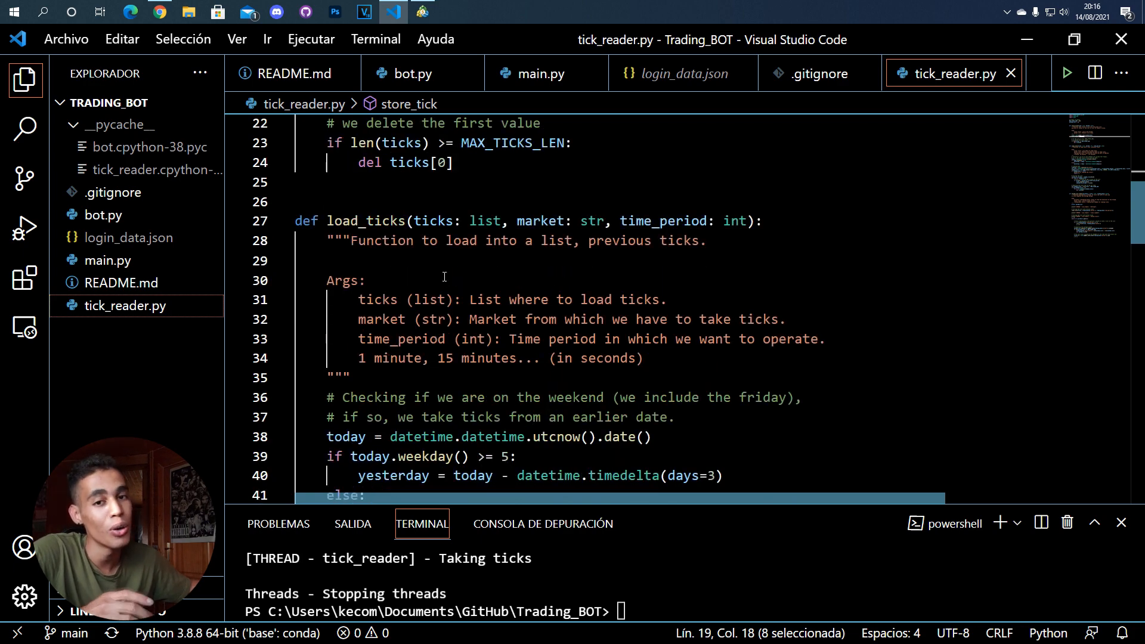
scroll("down", 3)
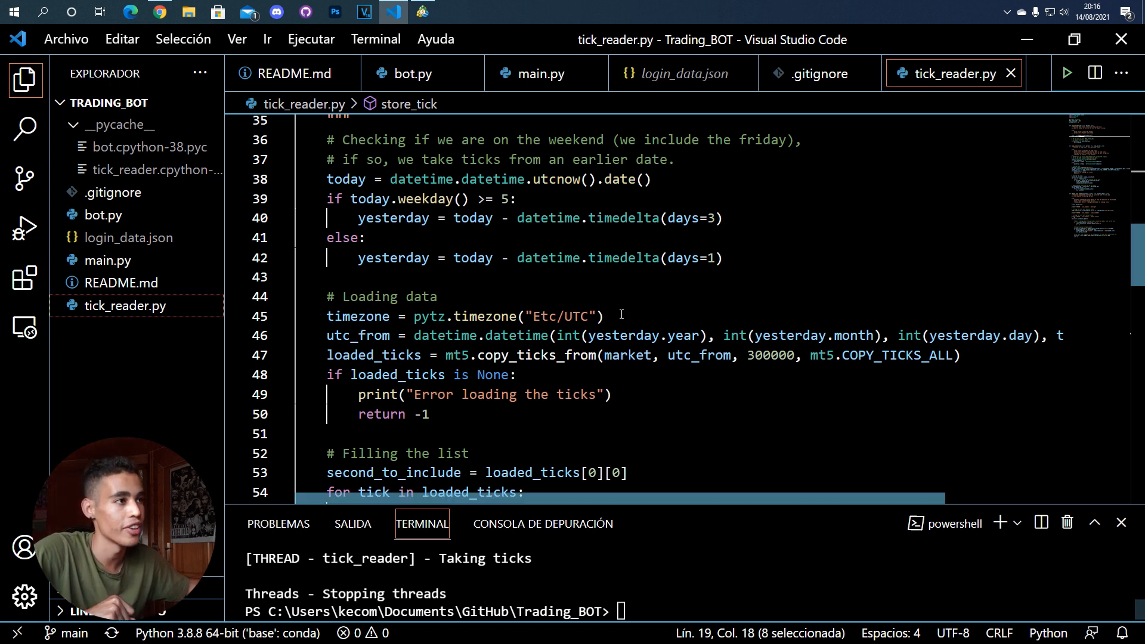
double_click(392, 217)
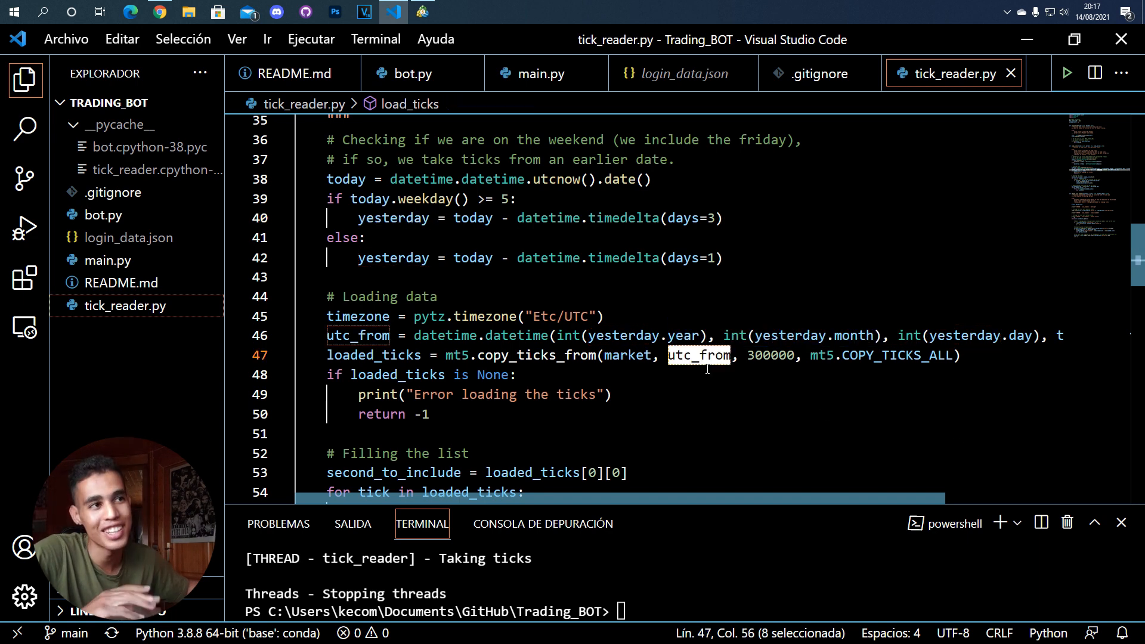
mouse_move(791, 436)
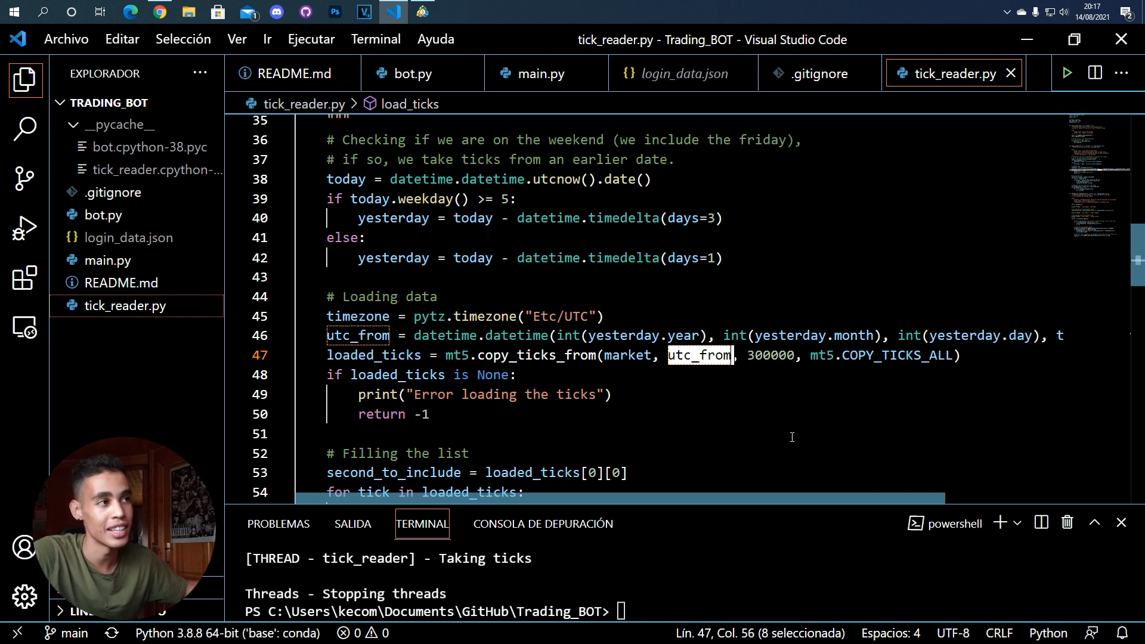
left_click(773, 355)
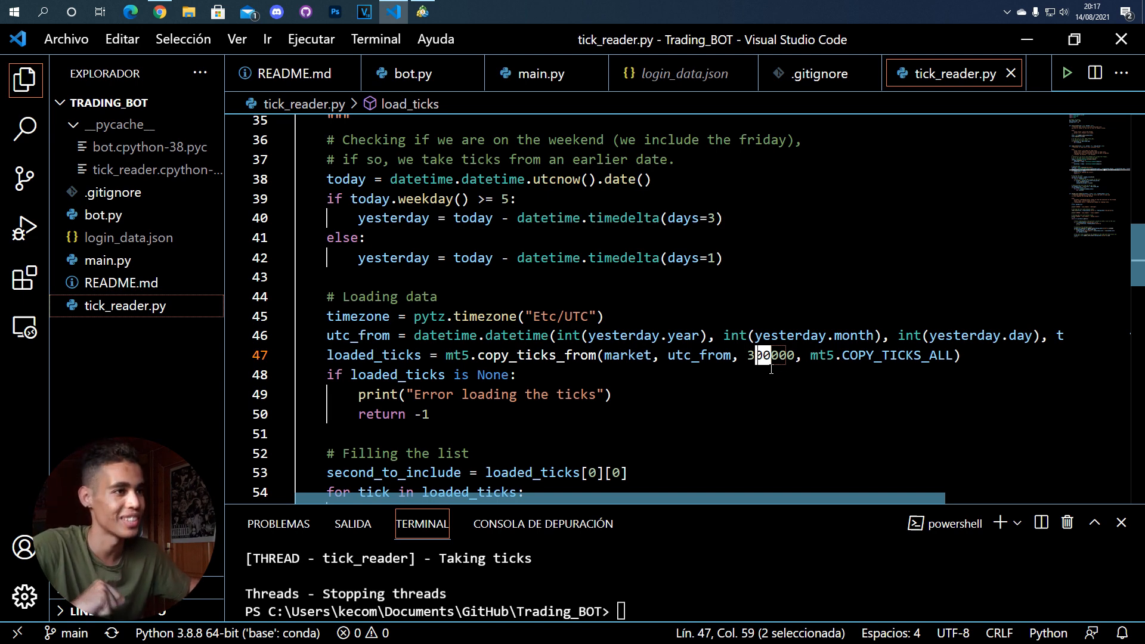
double_click(535, 355)
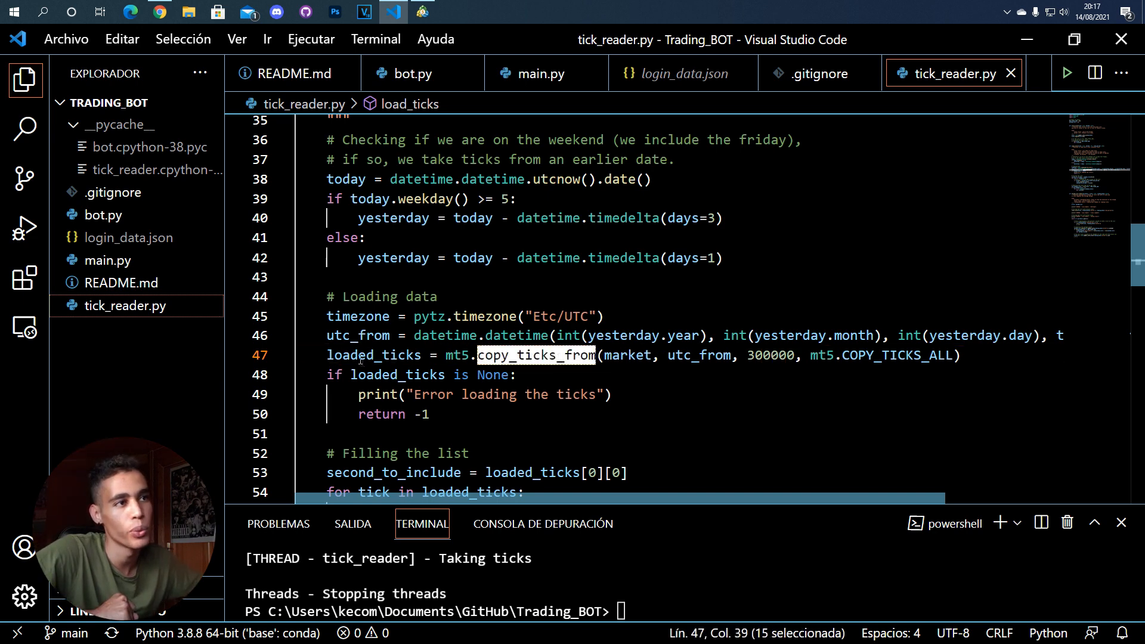
double_click(374, 356)
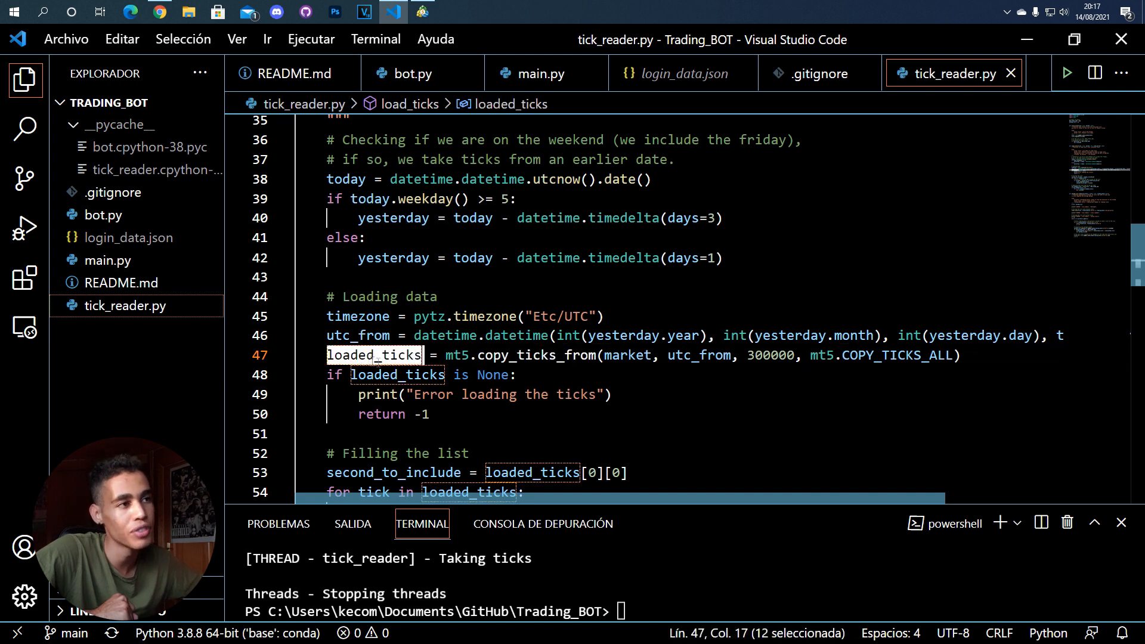
scroll("down", 3)
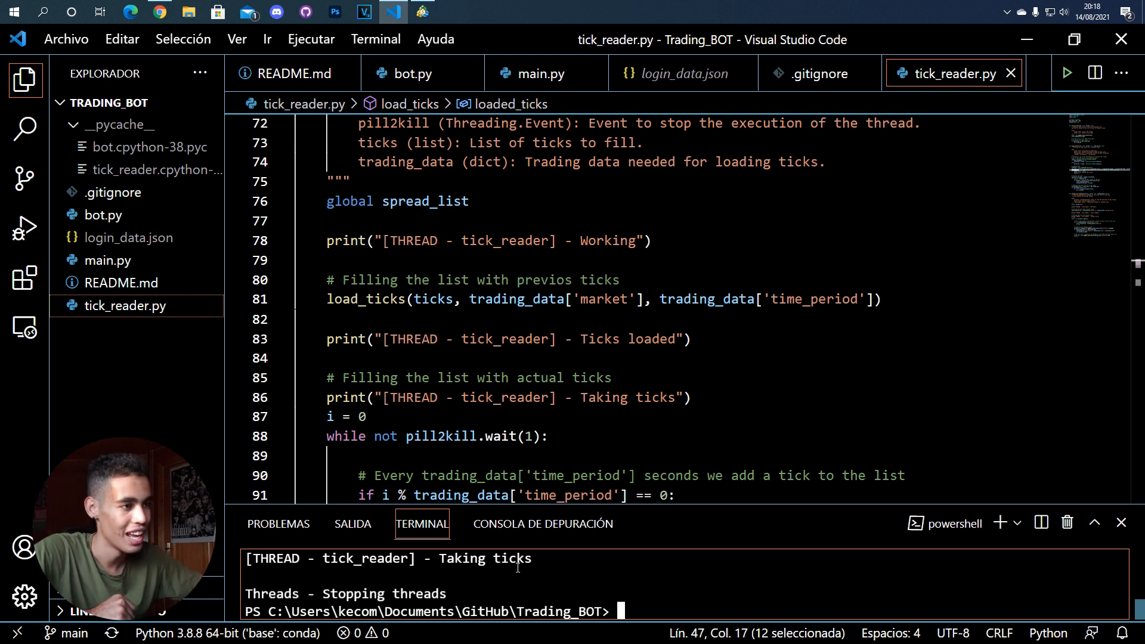
Run python .\main.py in the terminal to start the bot and return to main.py's plotting code
type("python .\\main.py")
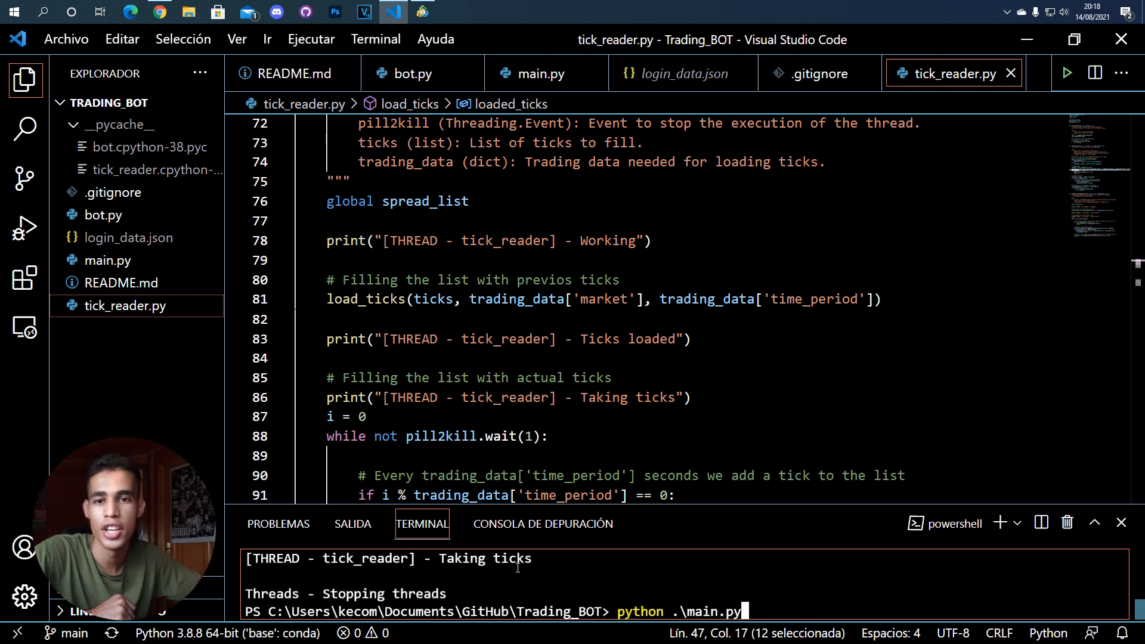
key("Return")
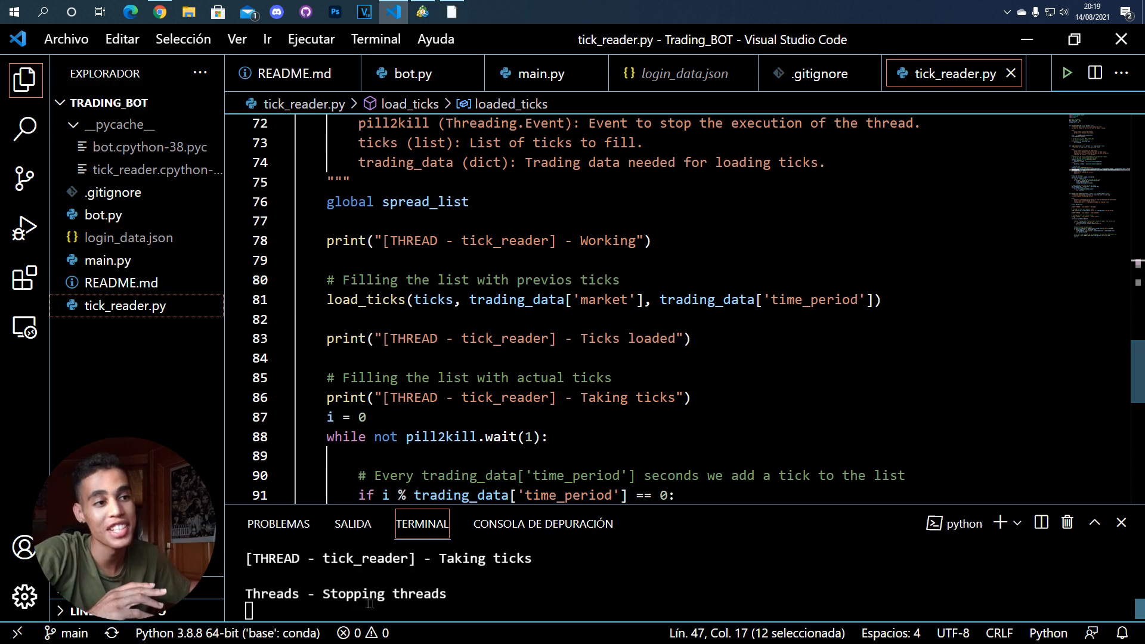
scroll("down", 3)
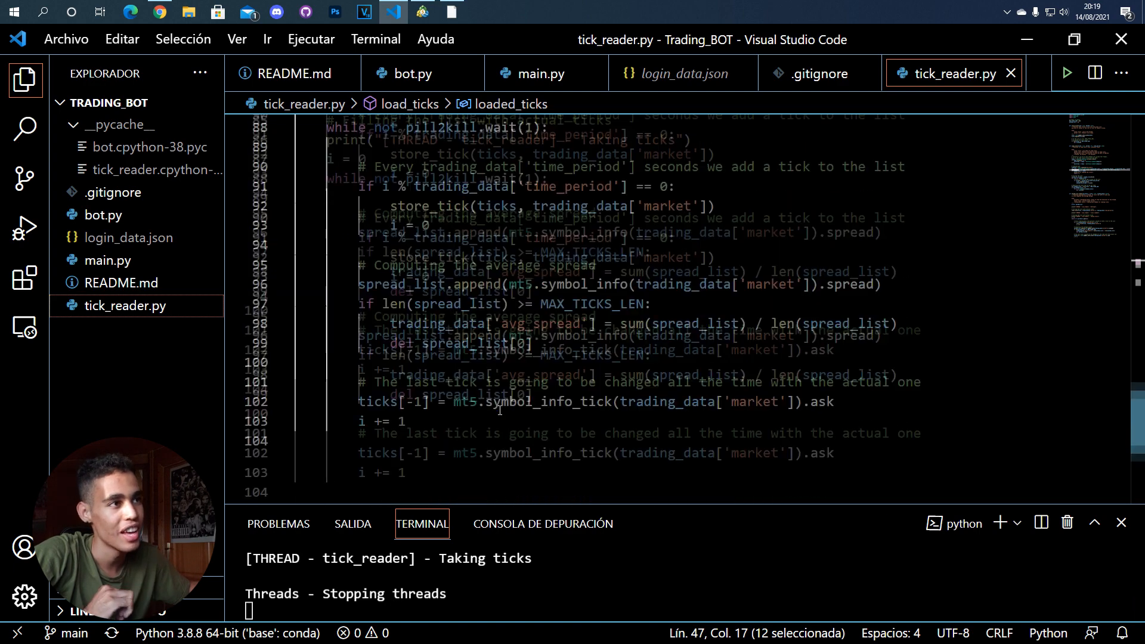
scroll("up", 3)
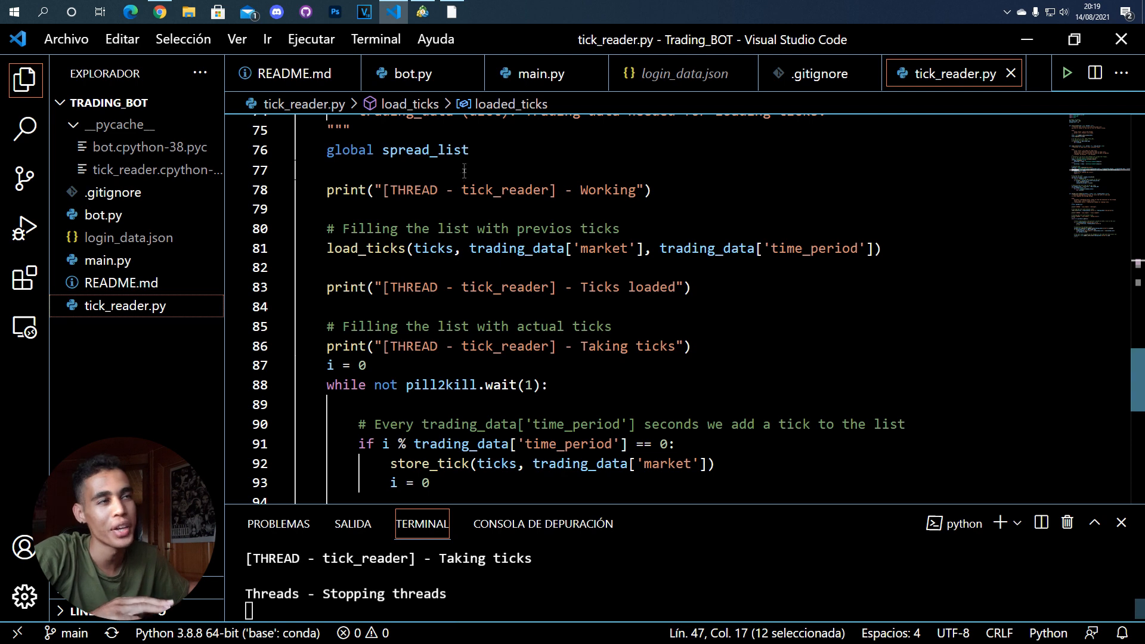
left_click(537, 73)
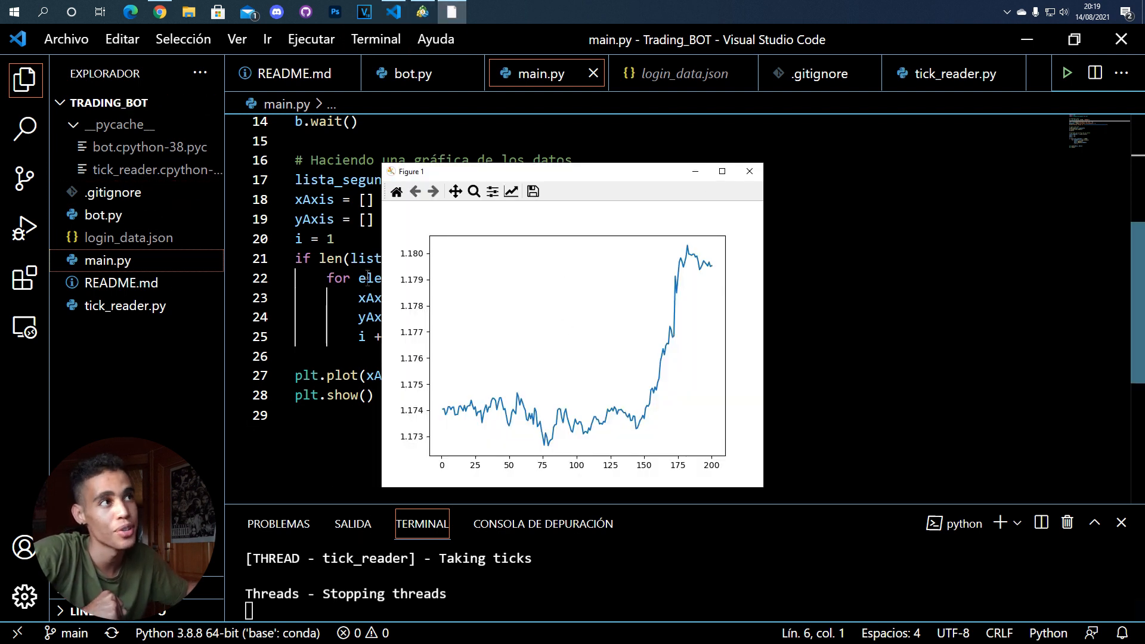
mouse_move(707, 272)
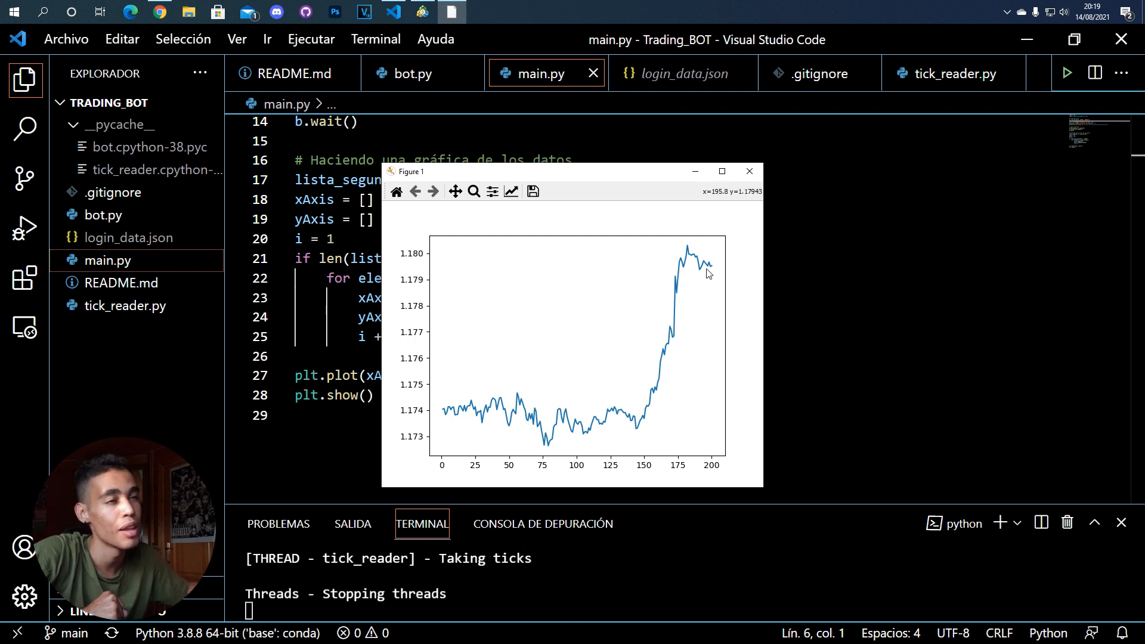
mouse_move(697, 259)
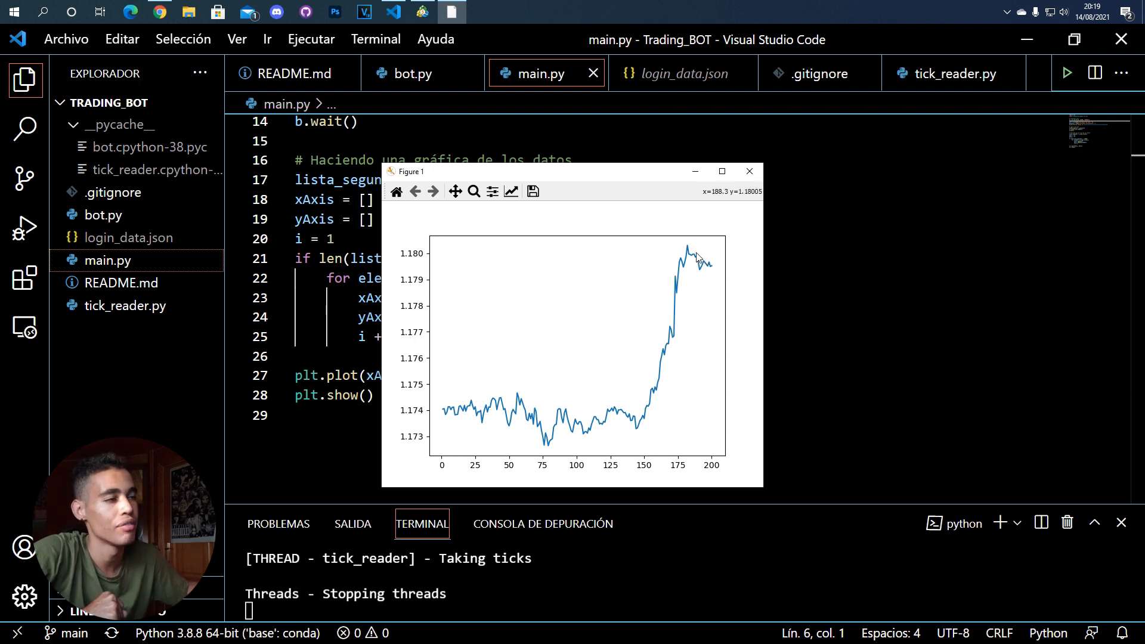
mouse_move(704, 270)
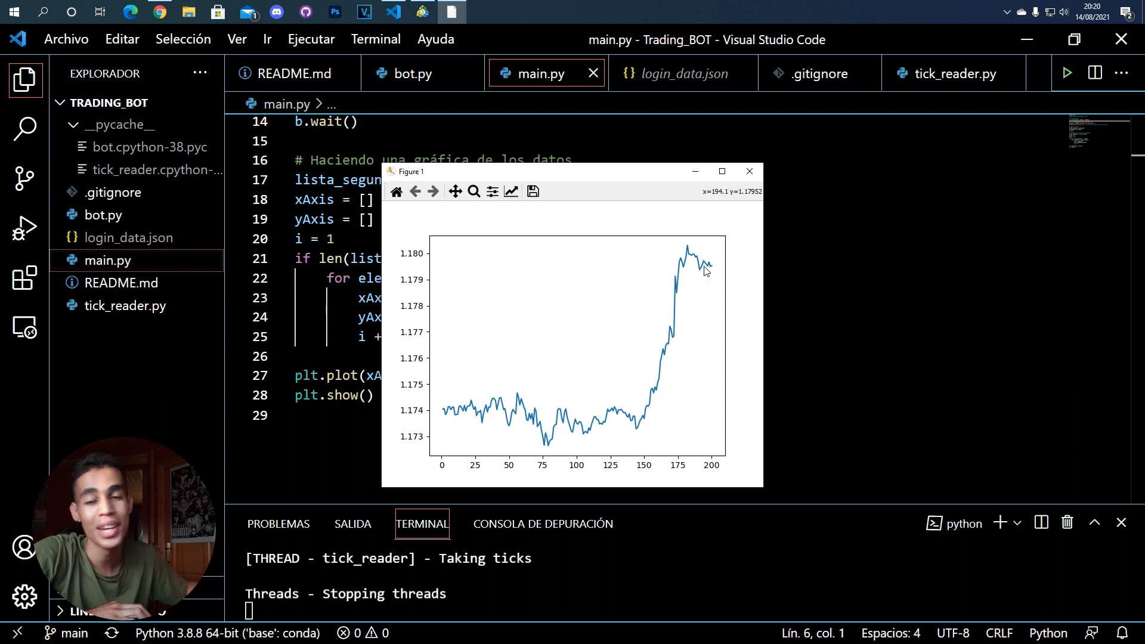
mouse_move(701, 268)
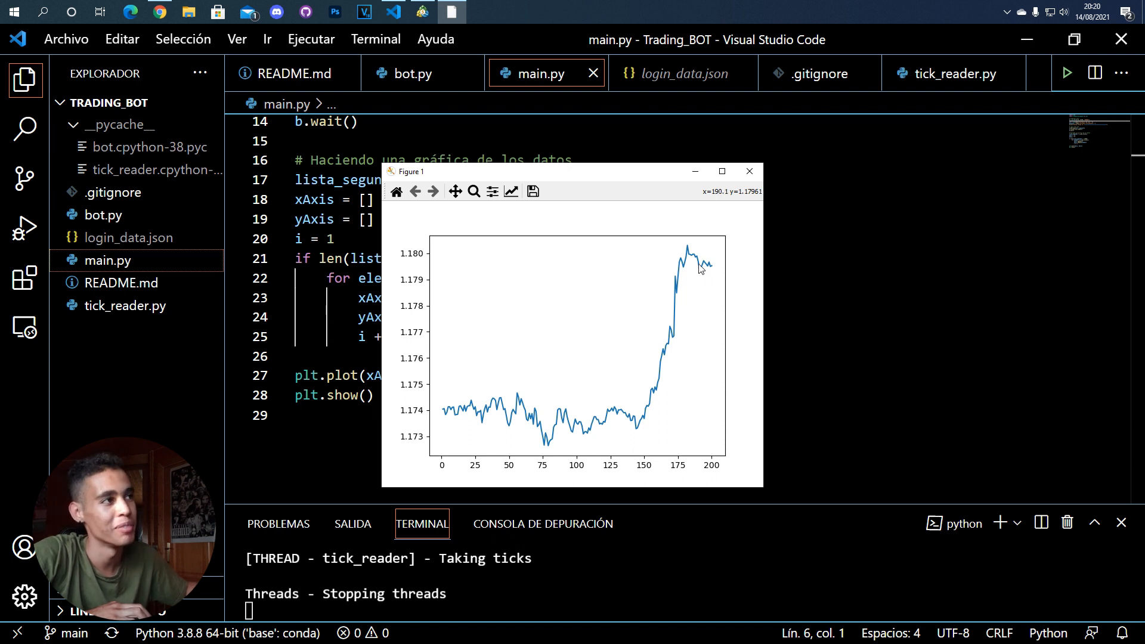
mouse_move(476, 43)
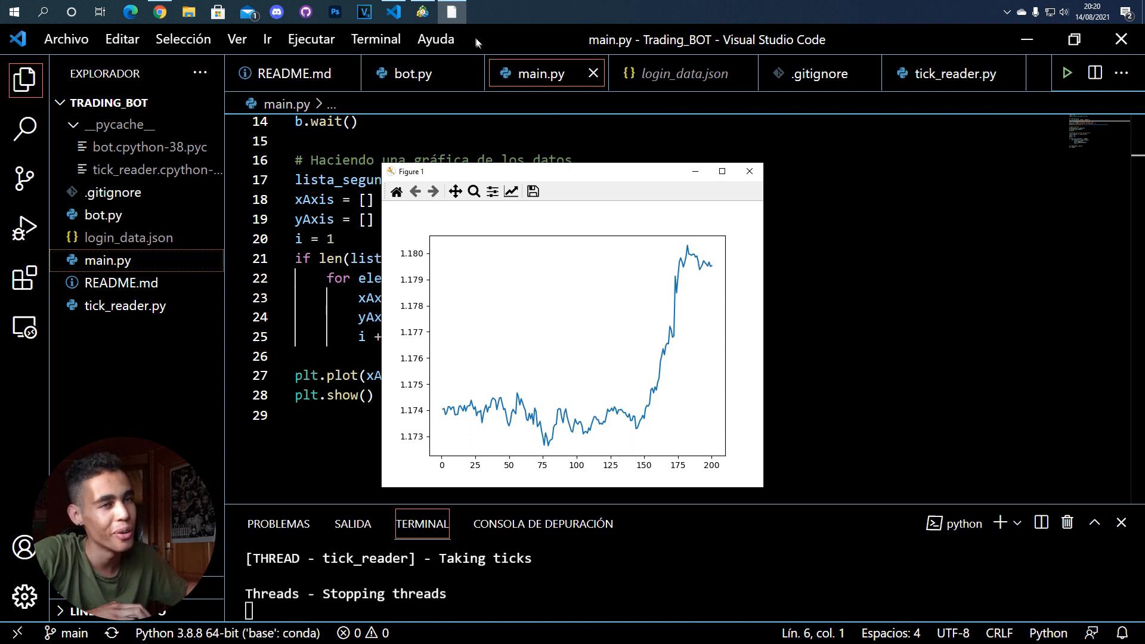
Switch to MetaTrader 5 to compare the tick plot with its EURUSD chart
left_click(420, 12)
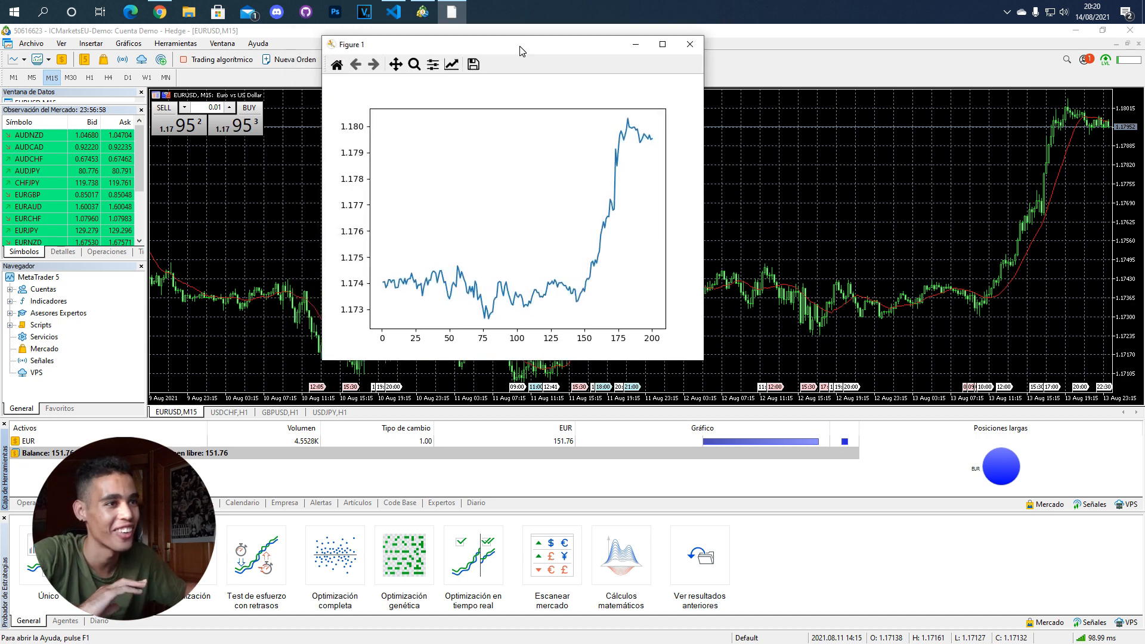
mouse_move(565, 227)
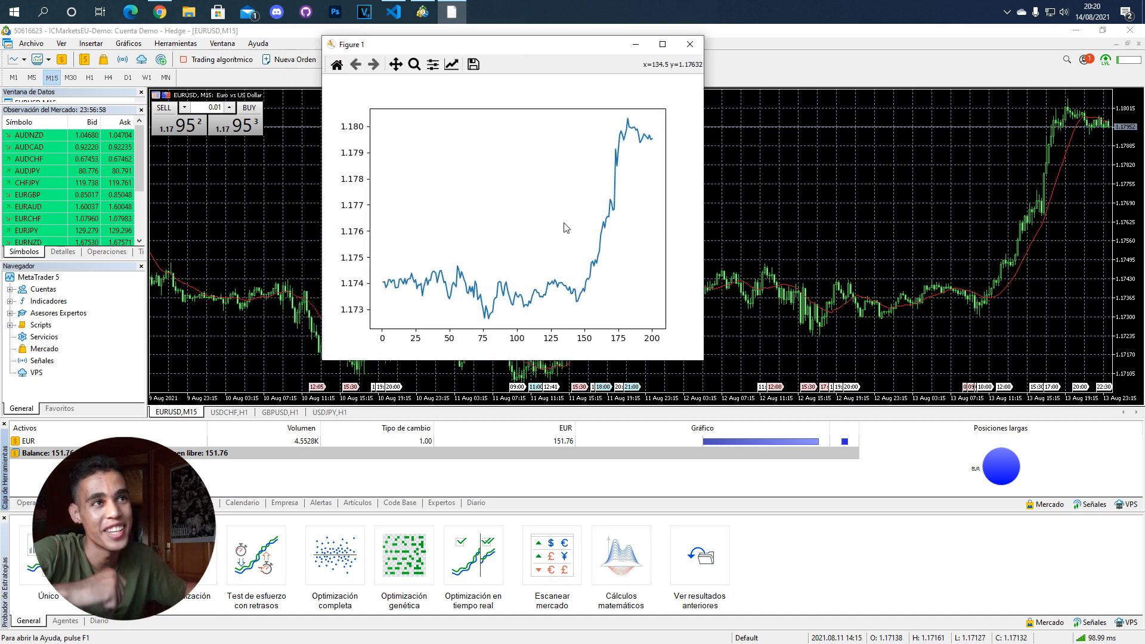
mouse_move(573, 279)
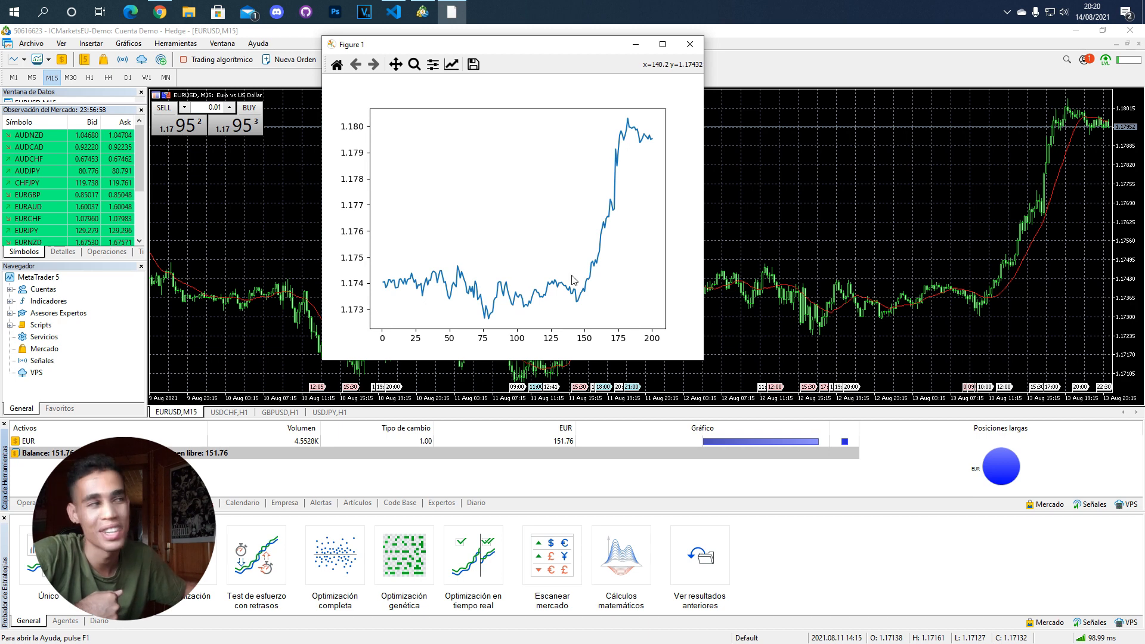
mouse_move(619, 229)
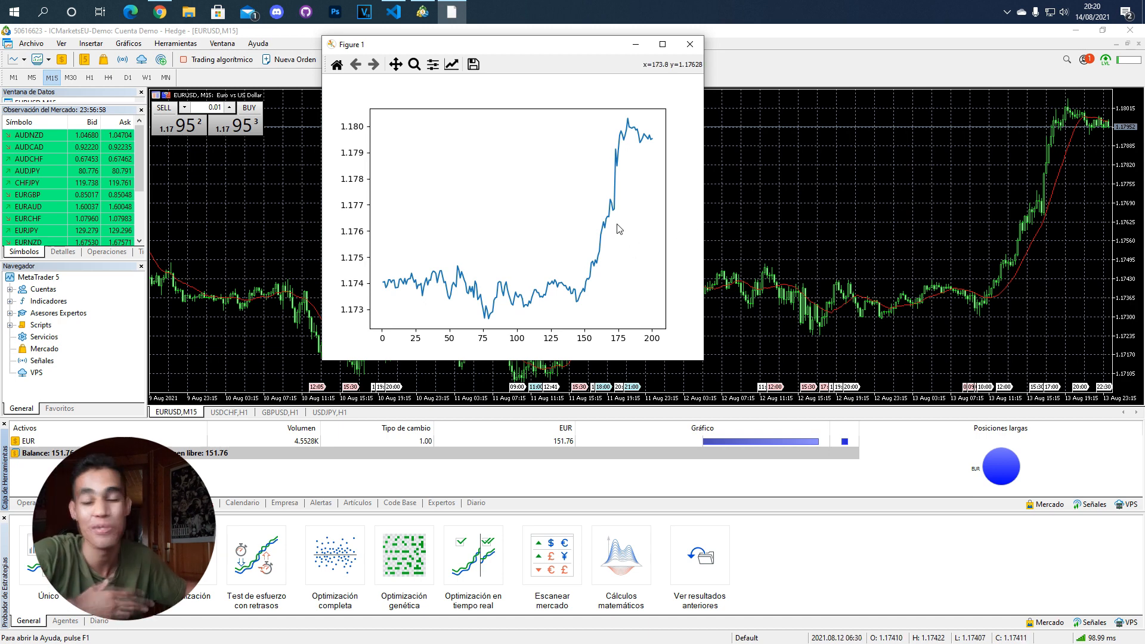
mouse_move(608, 209)
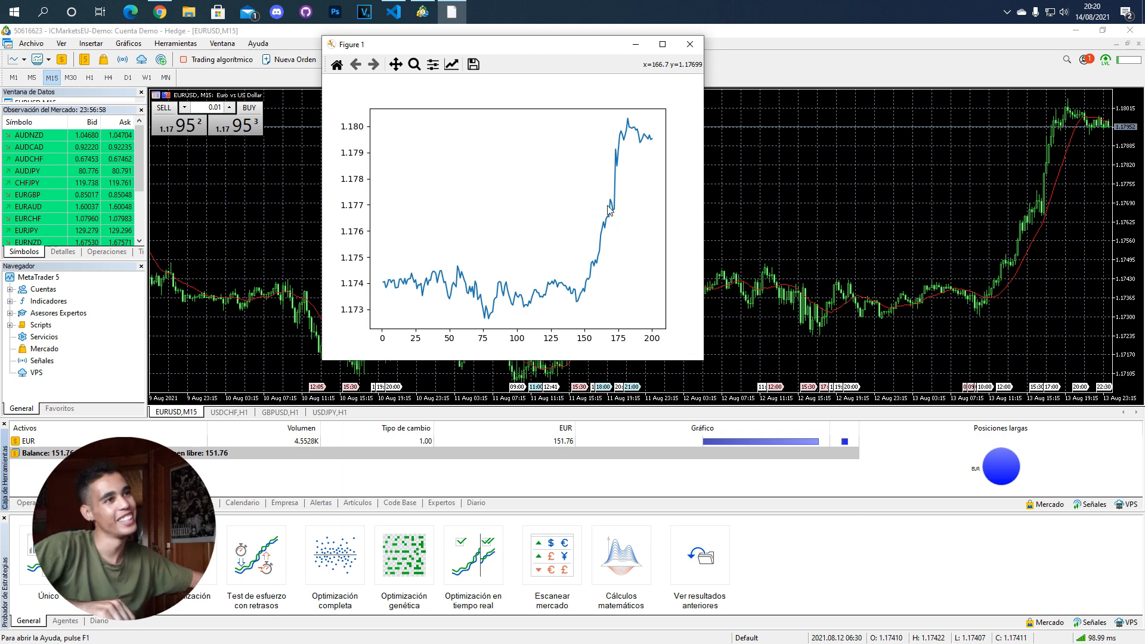
mouse_move(580, 249)
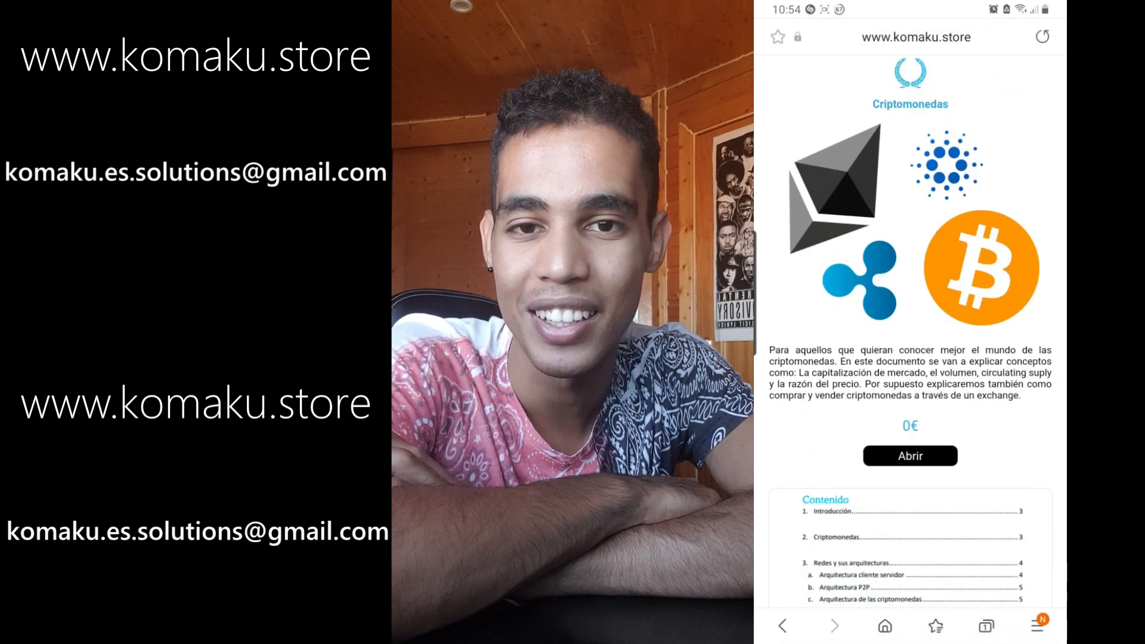
scroll("up", 3)
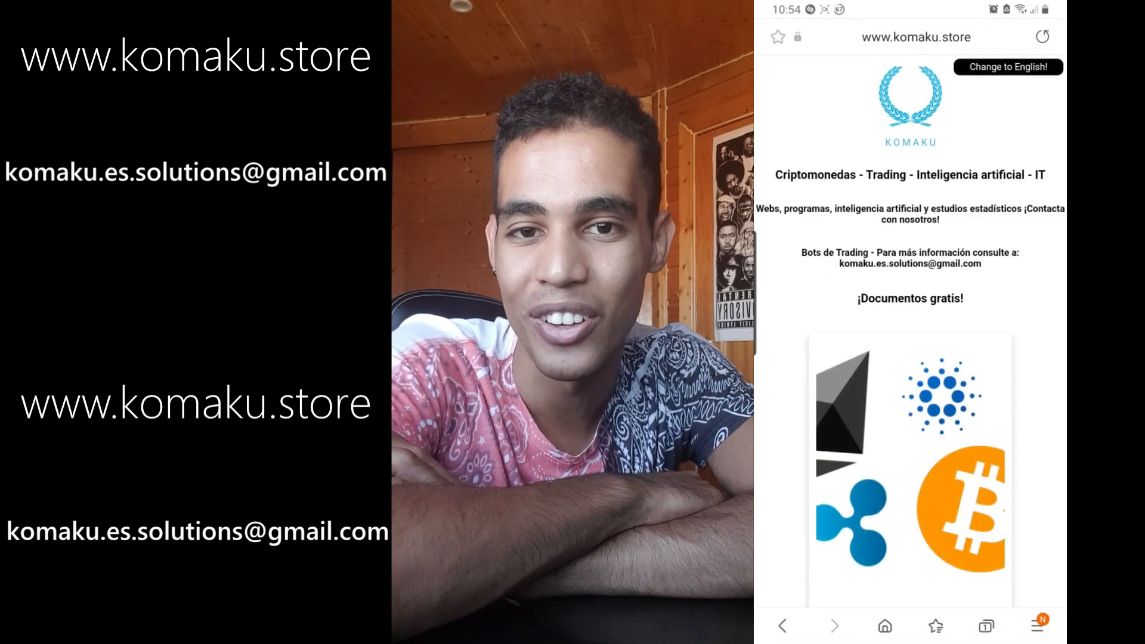